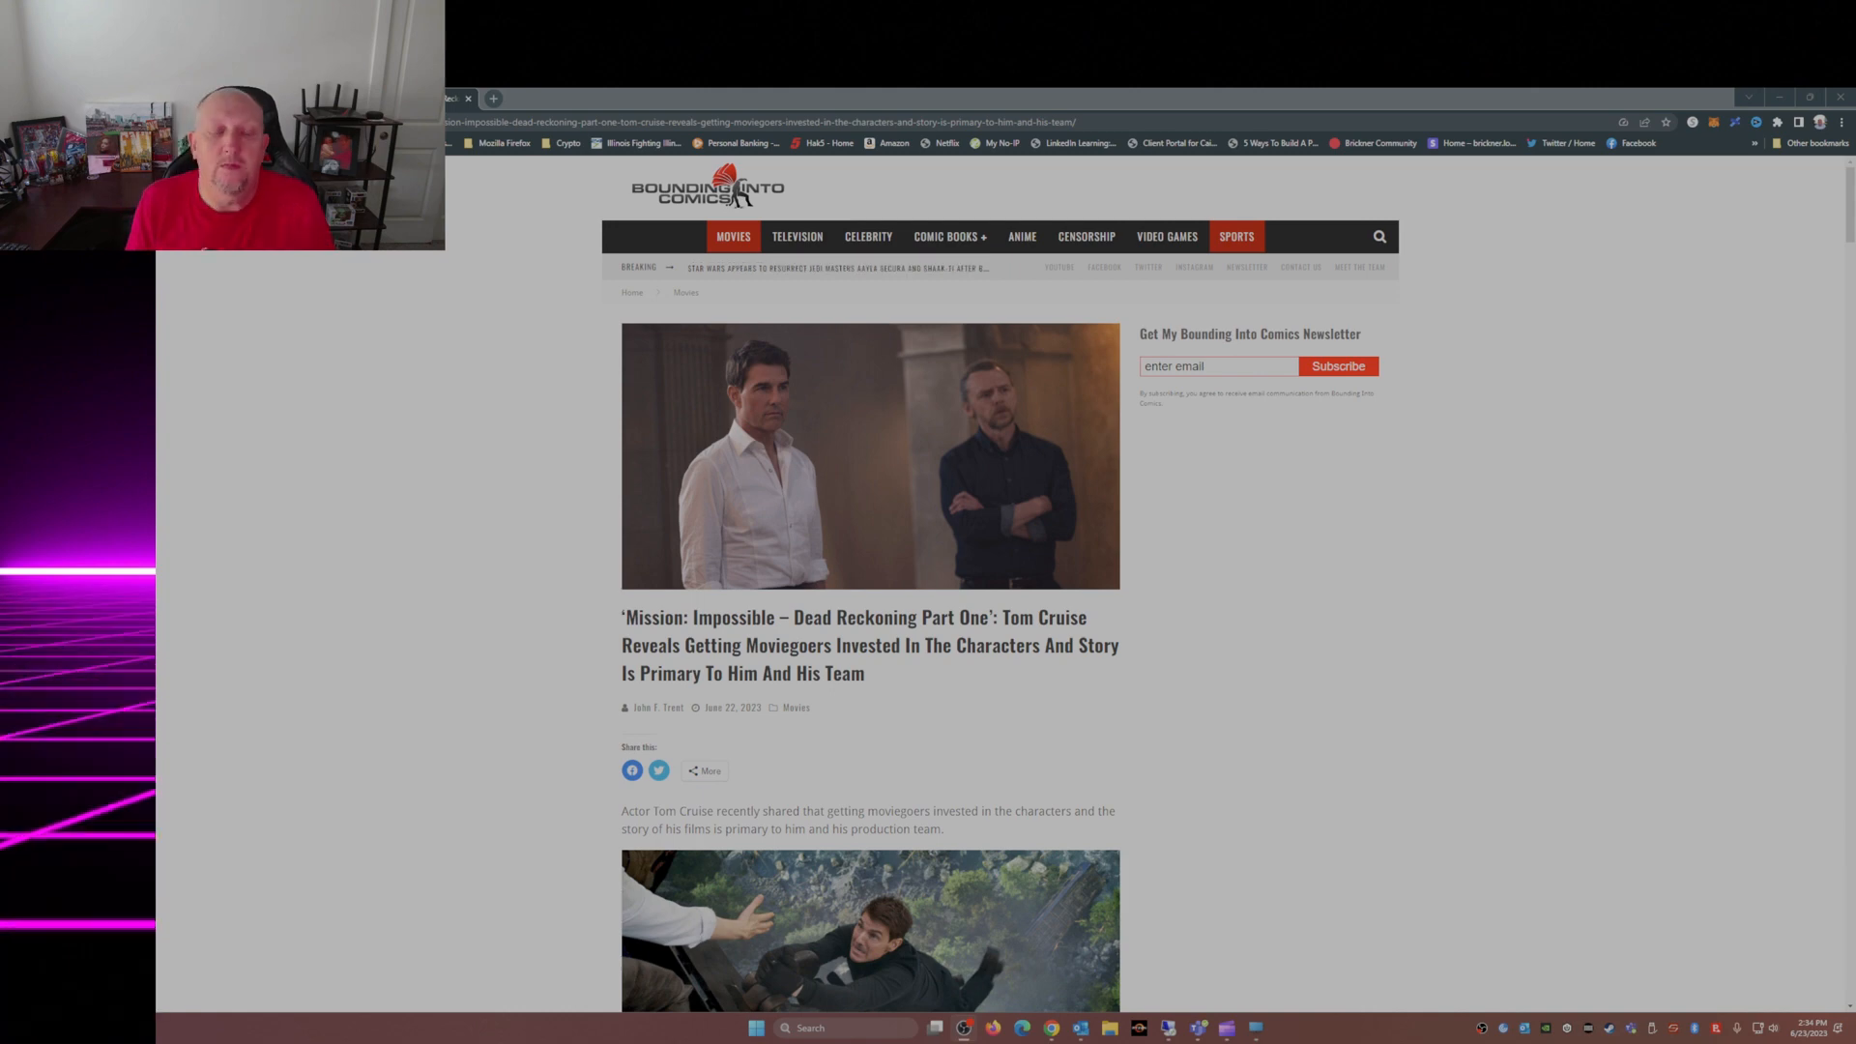
{"action": "scroll", "scroll_direction": "down", "scroll_amount": 3}
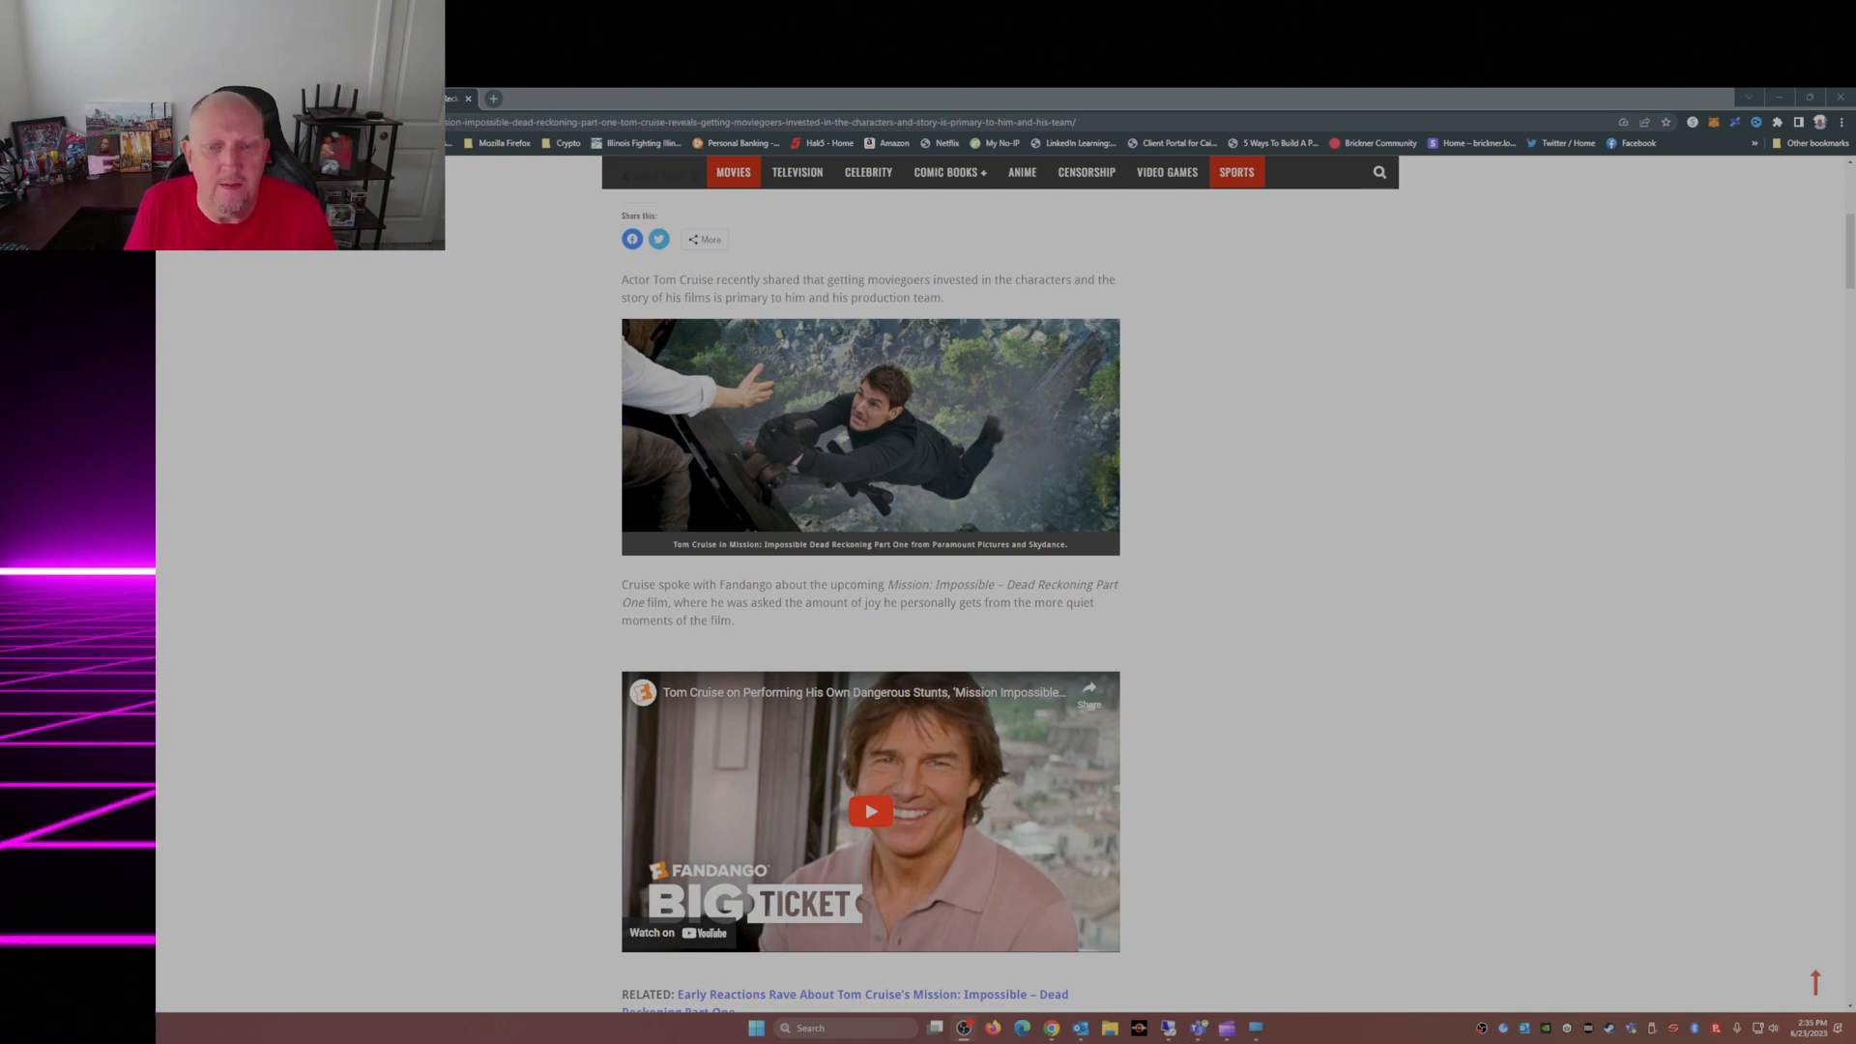
{"action": "scroll", "scroll_direction": "down", "scroll_amount": 3}
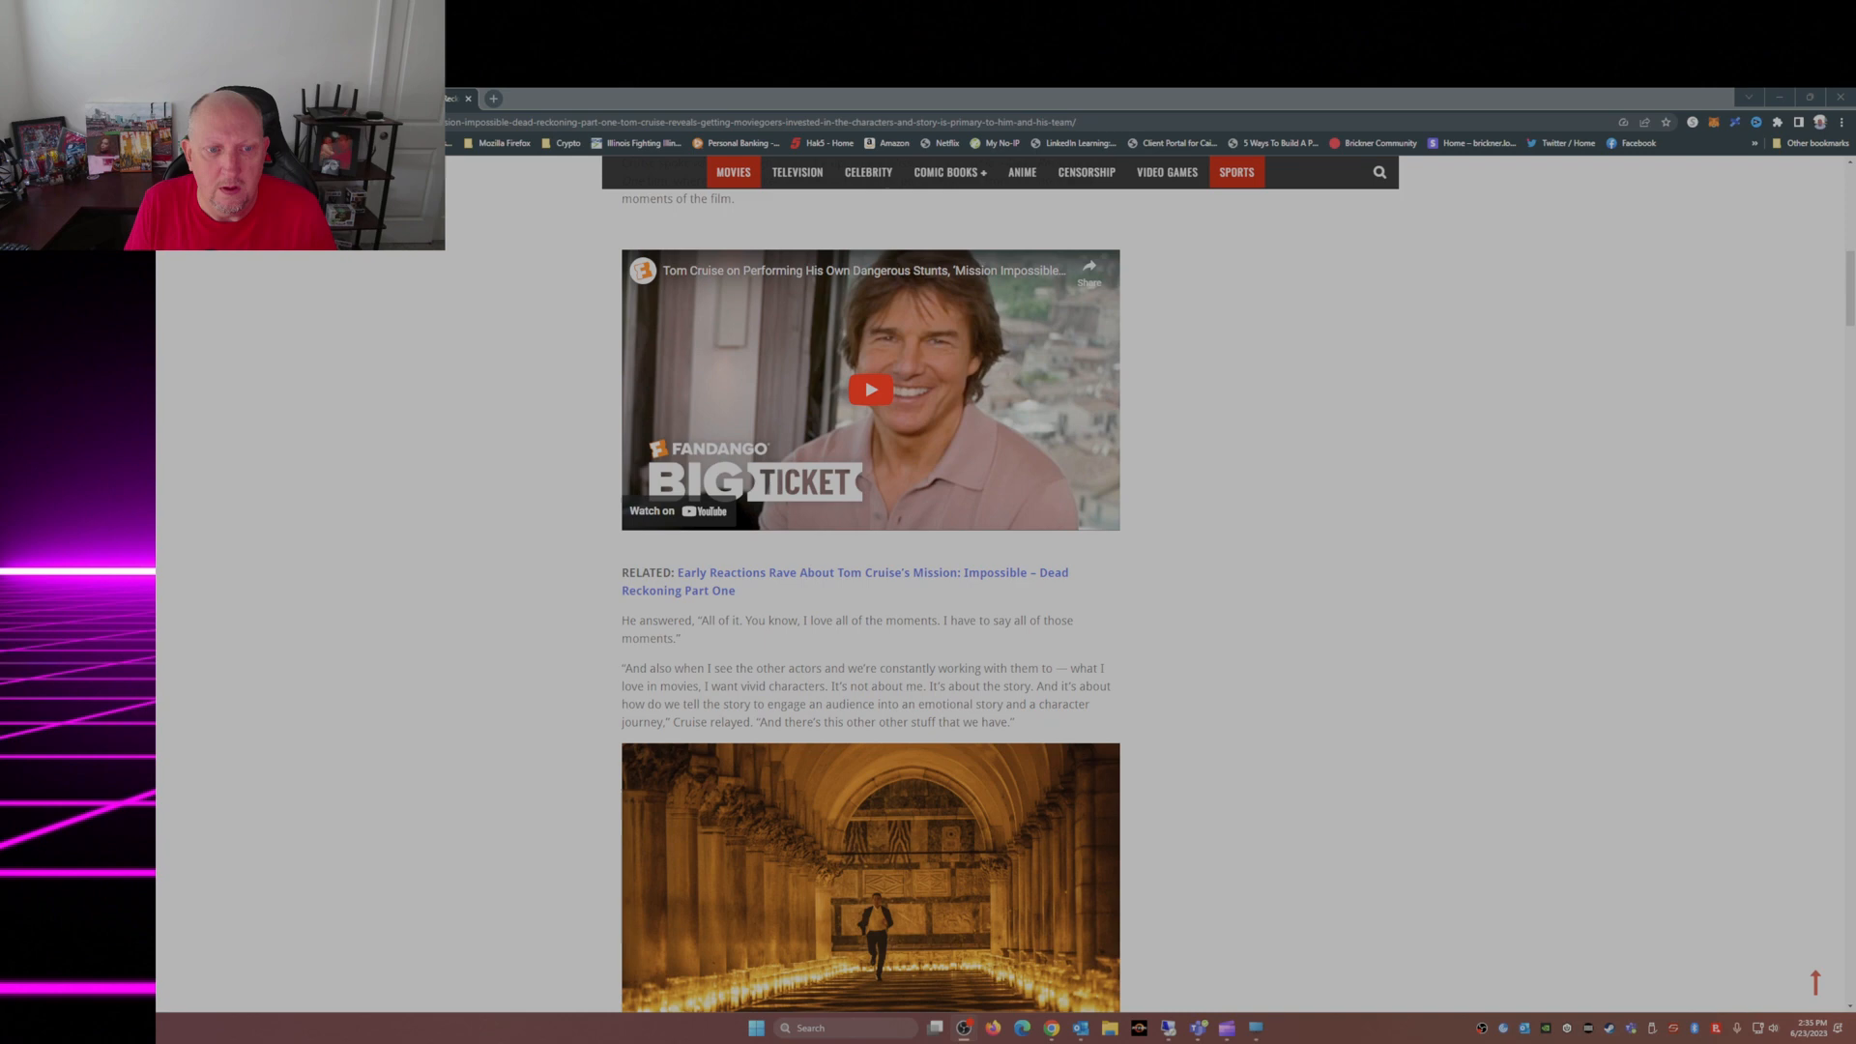
{"action": "scroll", "scroll_direction": "down", "scroll_amount": 3}
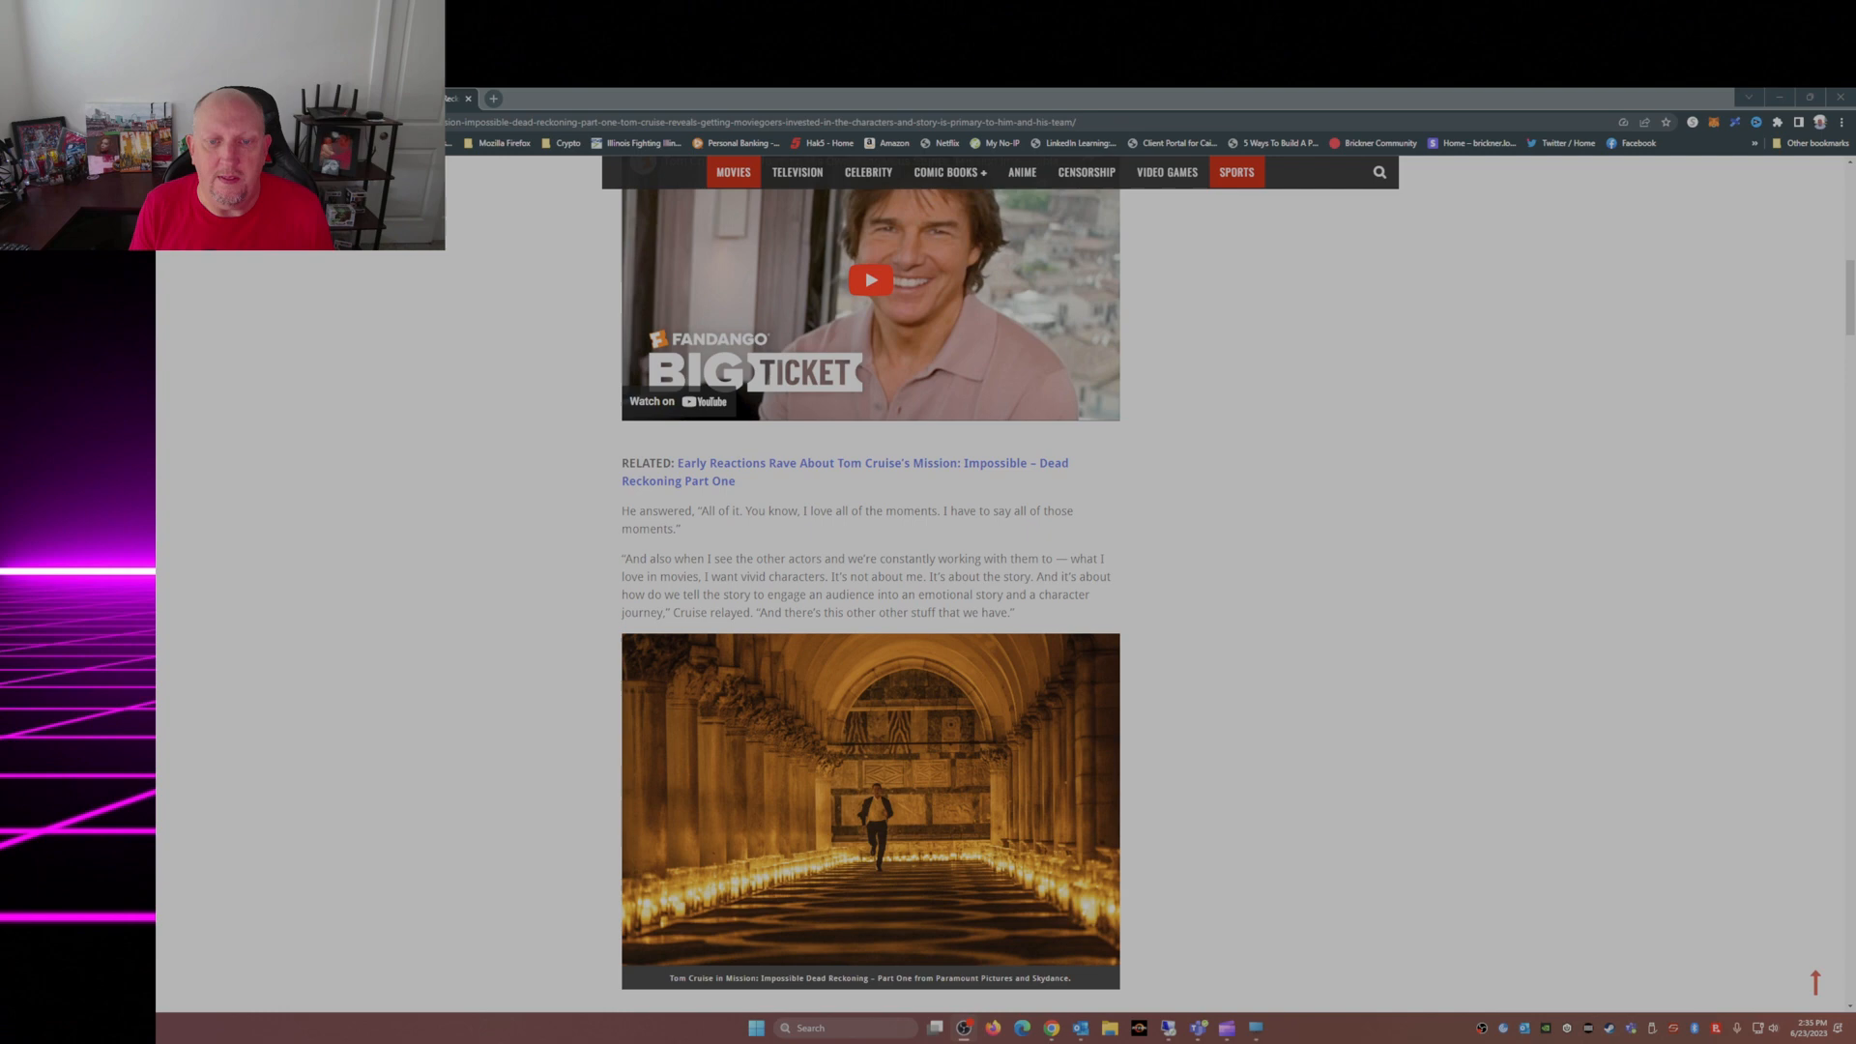
{"action": "scroll", "scroll_direction": "down", "scroll_amount": 3}
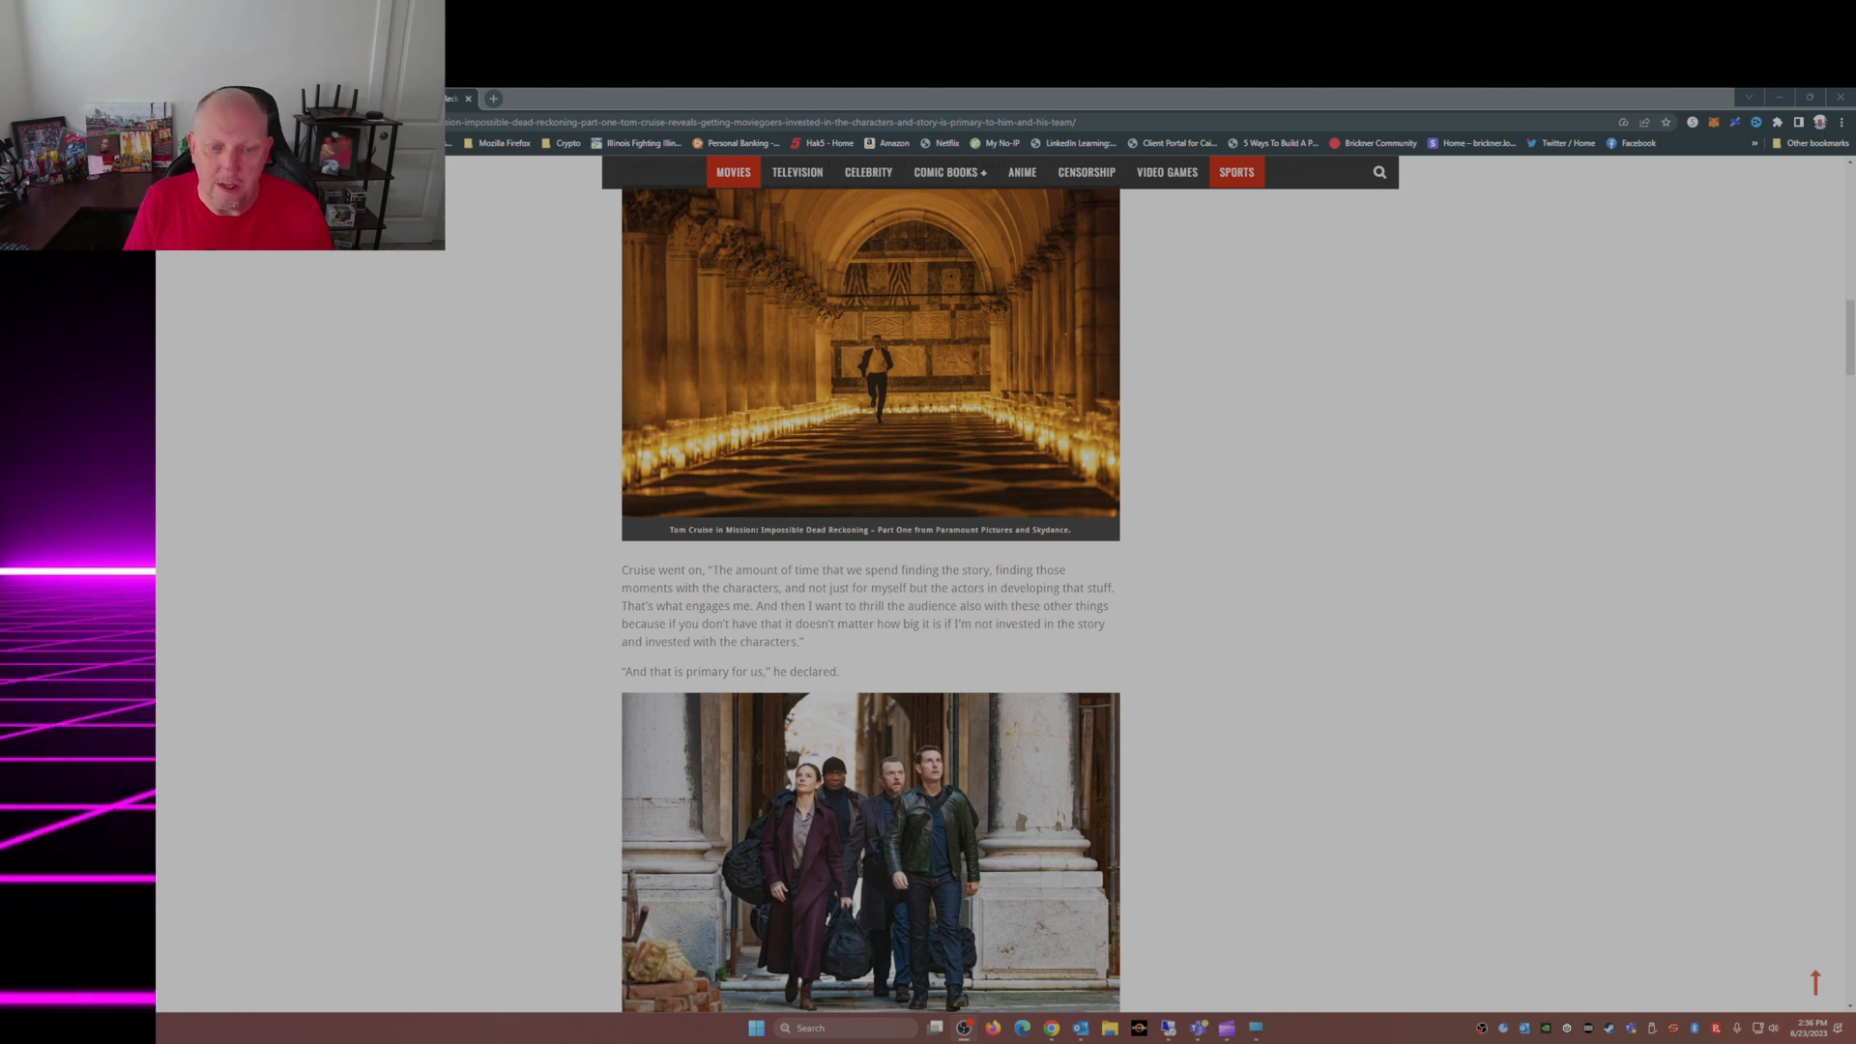
{"action": "scroll", "scroll_direction": "down", "scroll_amount": 3}
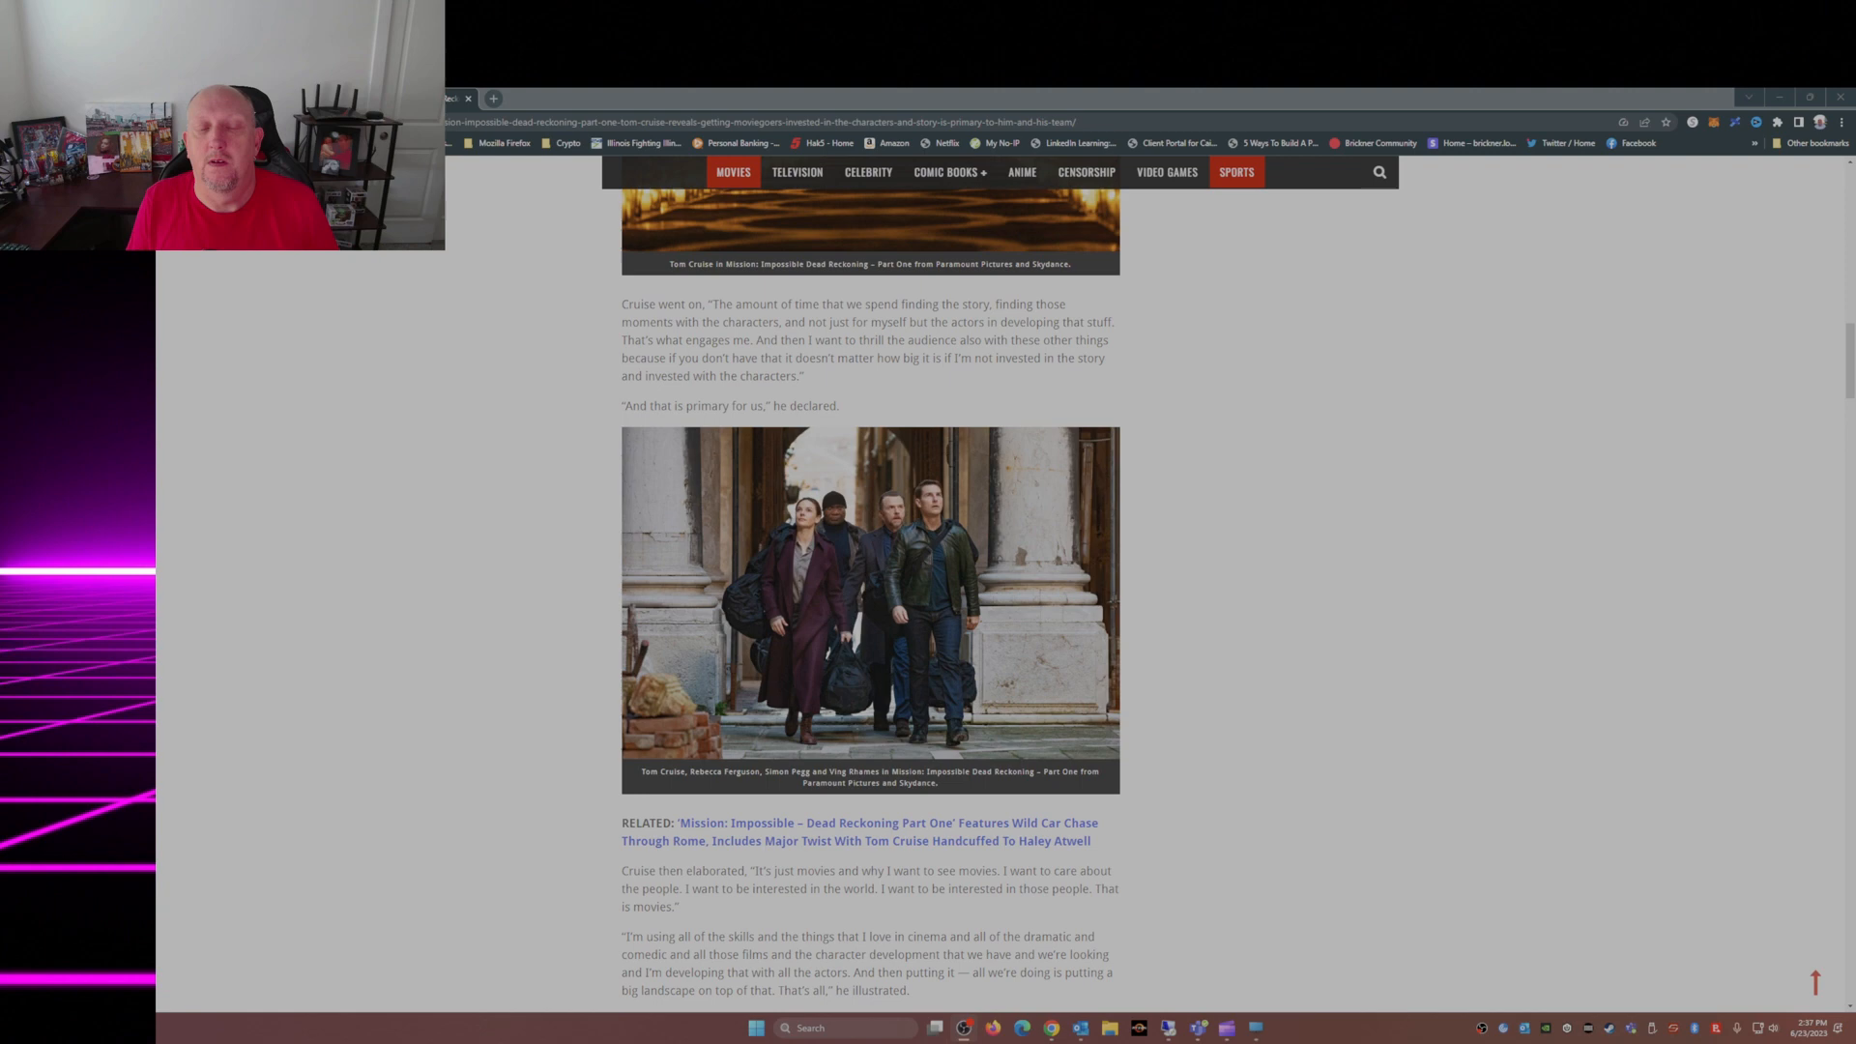
{"action": "scroll", "scroll_direction": "down", "scroll_amount": 3}
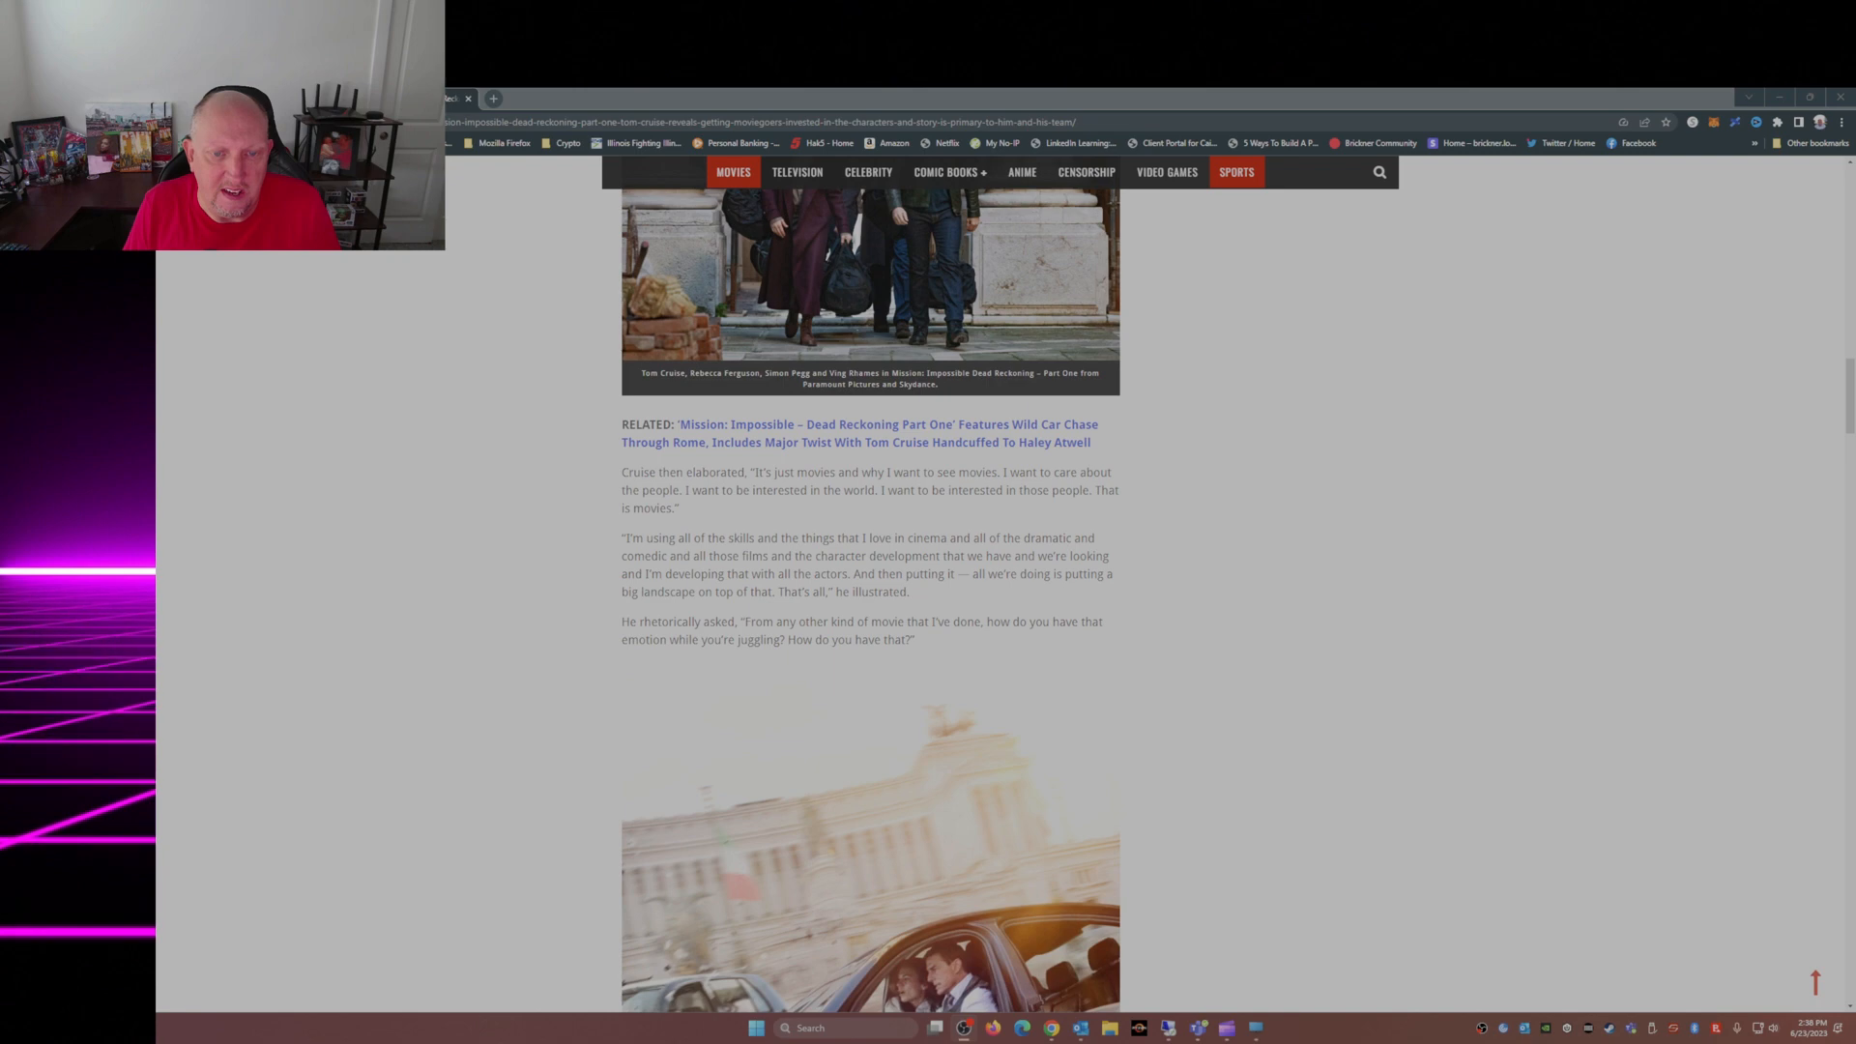
{"action": "scroll", "scroll_direction": "down", "scroll_amount": 3}
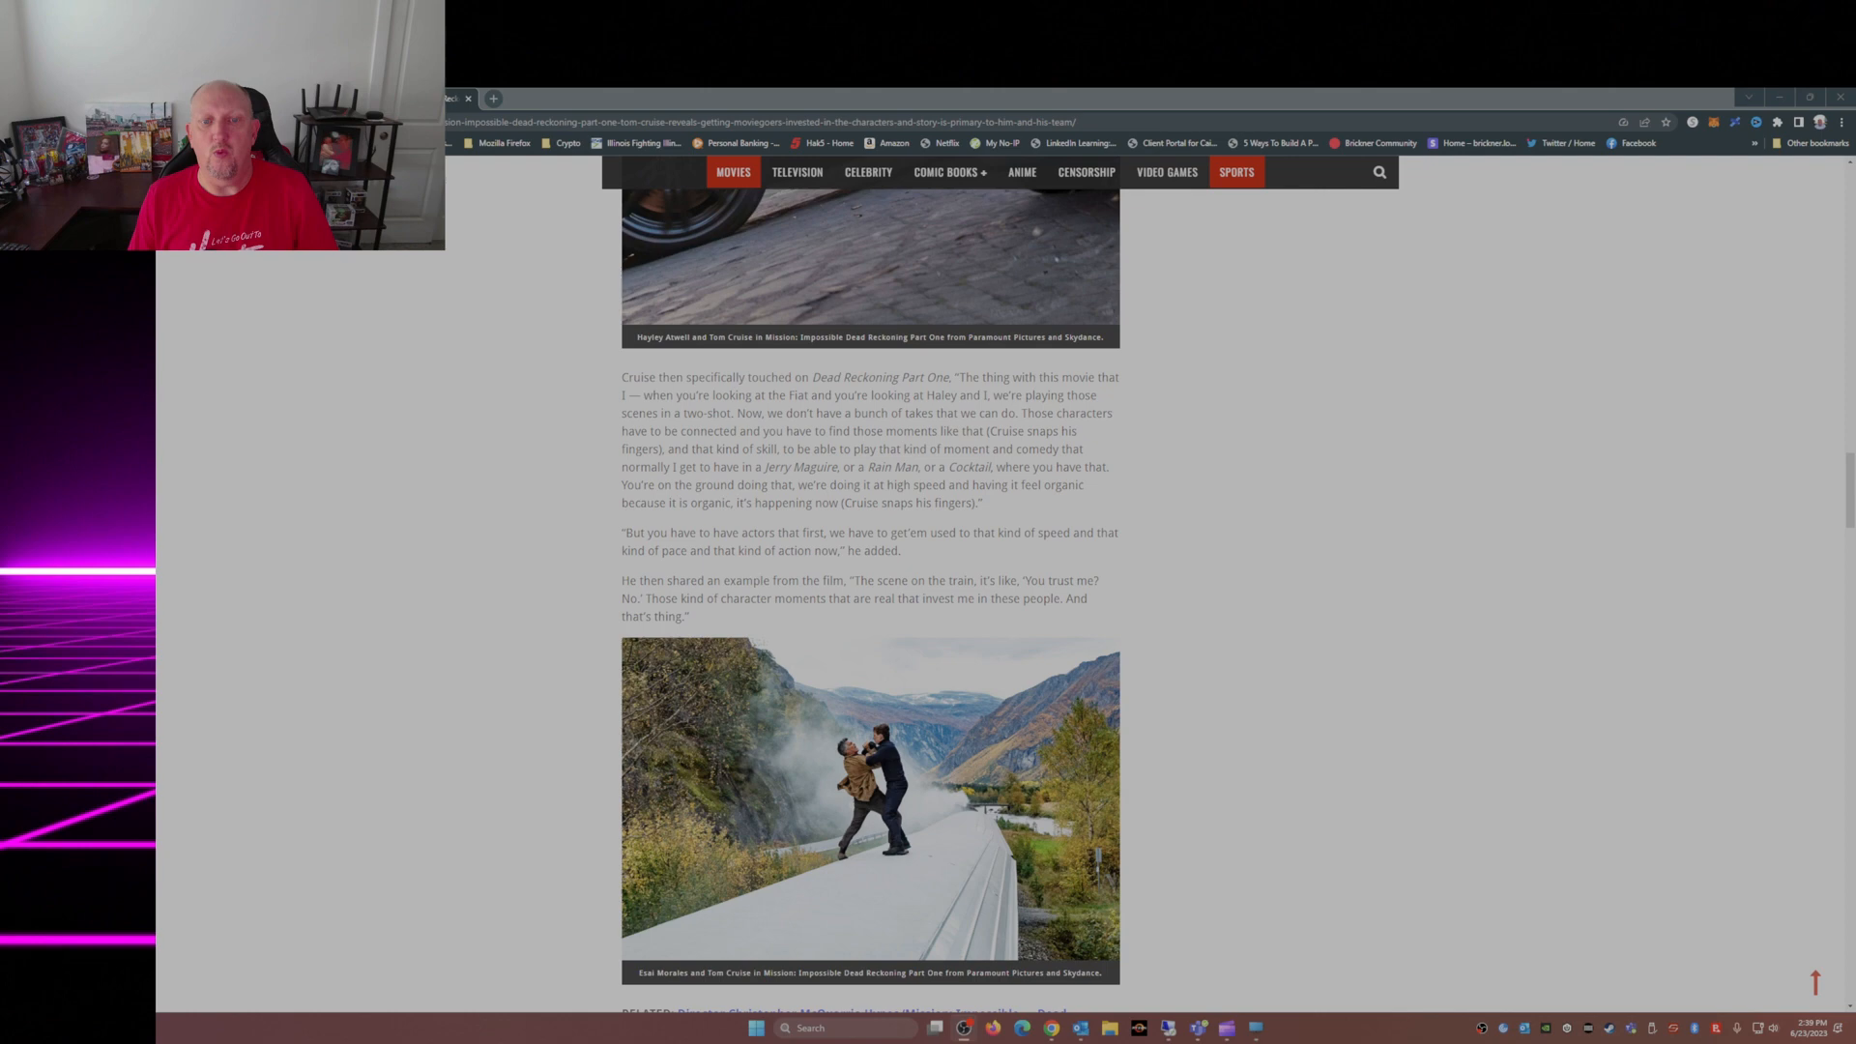
{"action": "scroll", "scroll_direction": "down", "scroll_amount": 3}
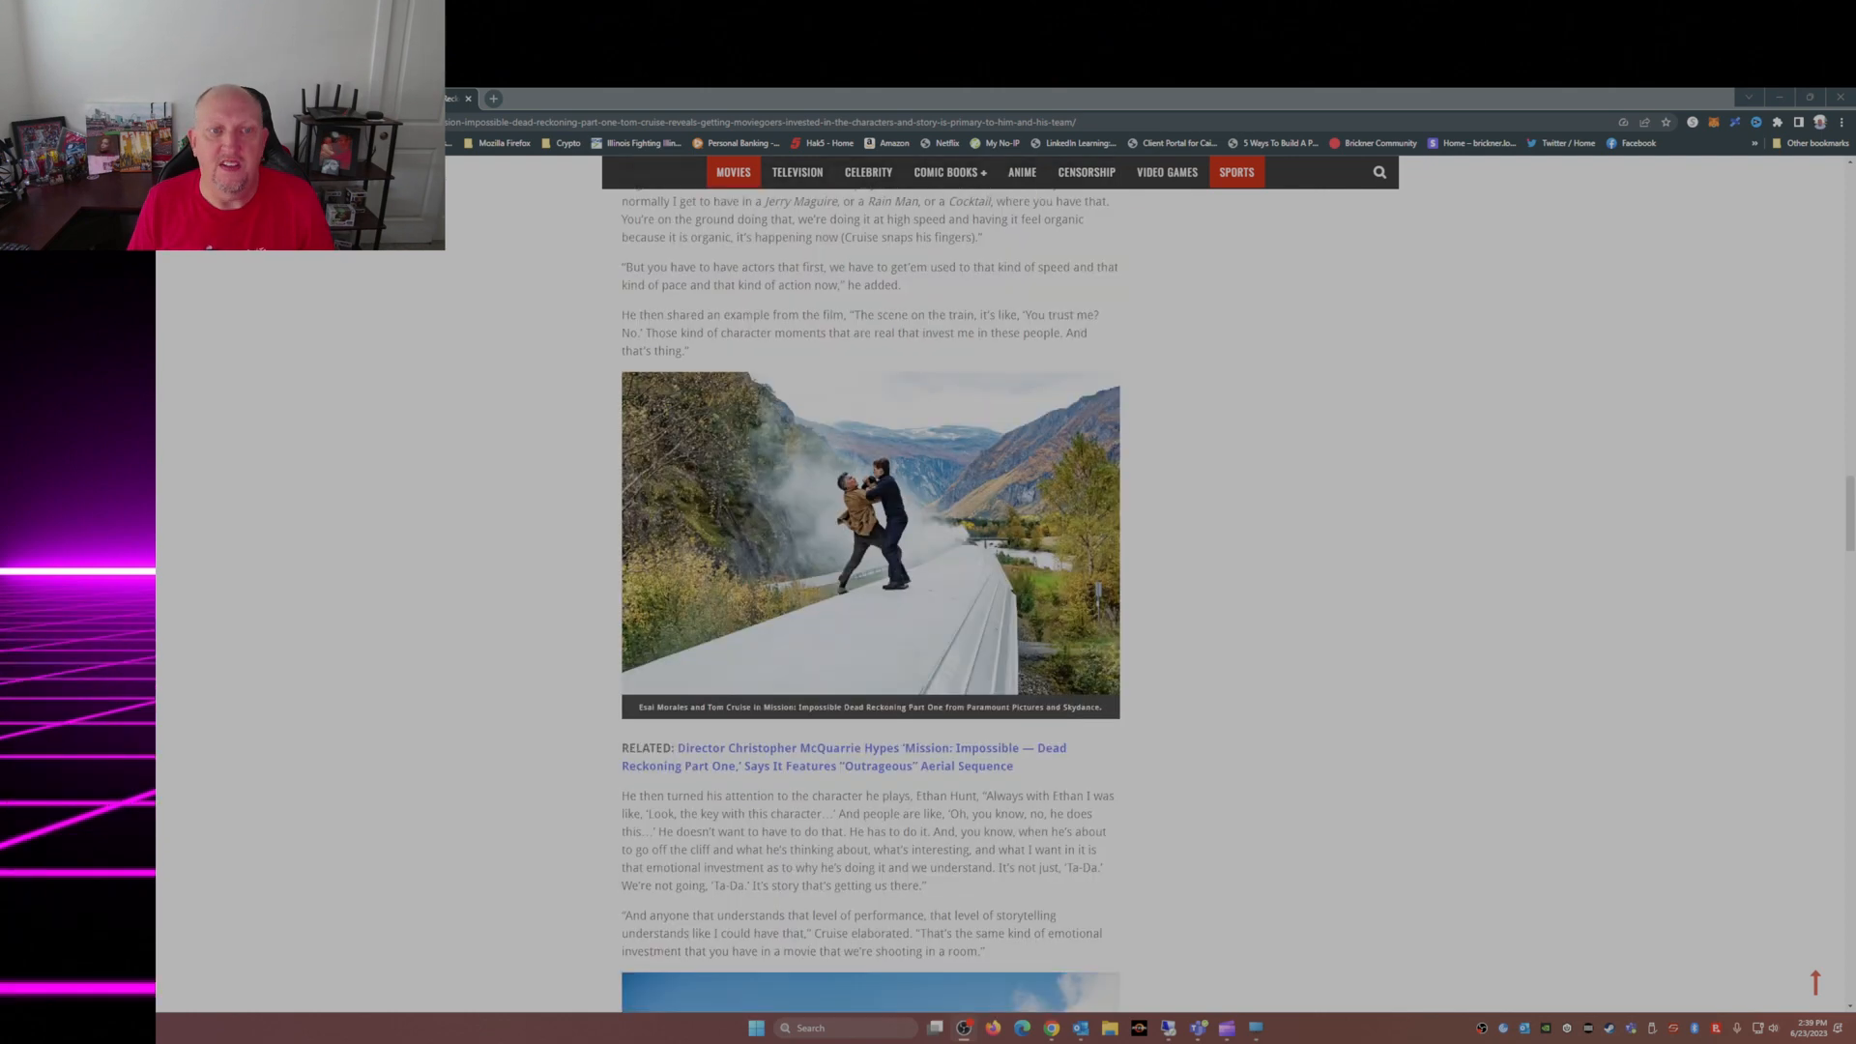
{"action": "scroll", "scroll_direction": "down", "scroll_amount": 3}
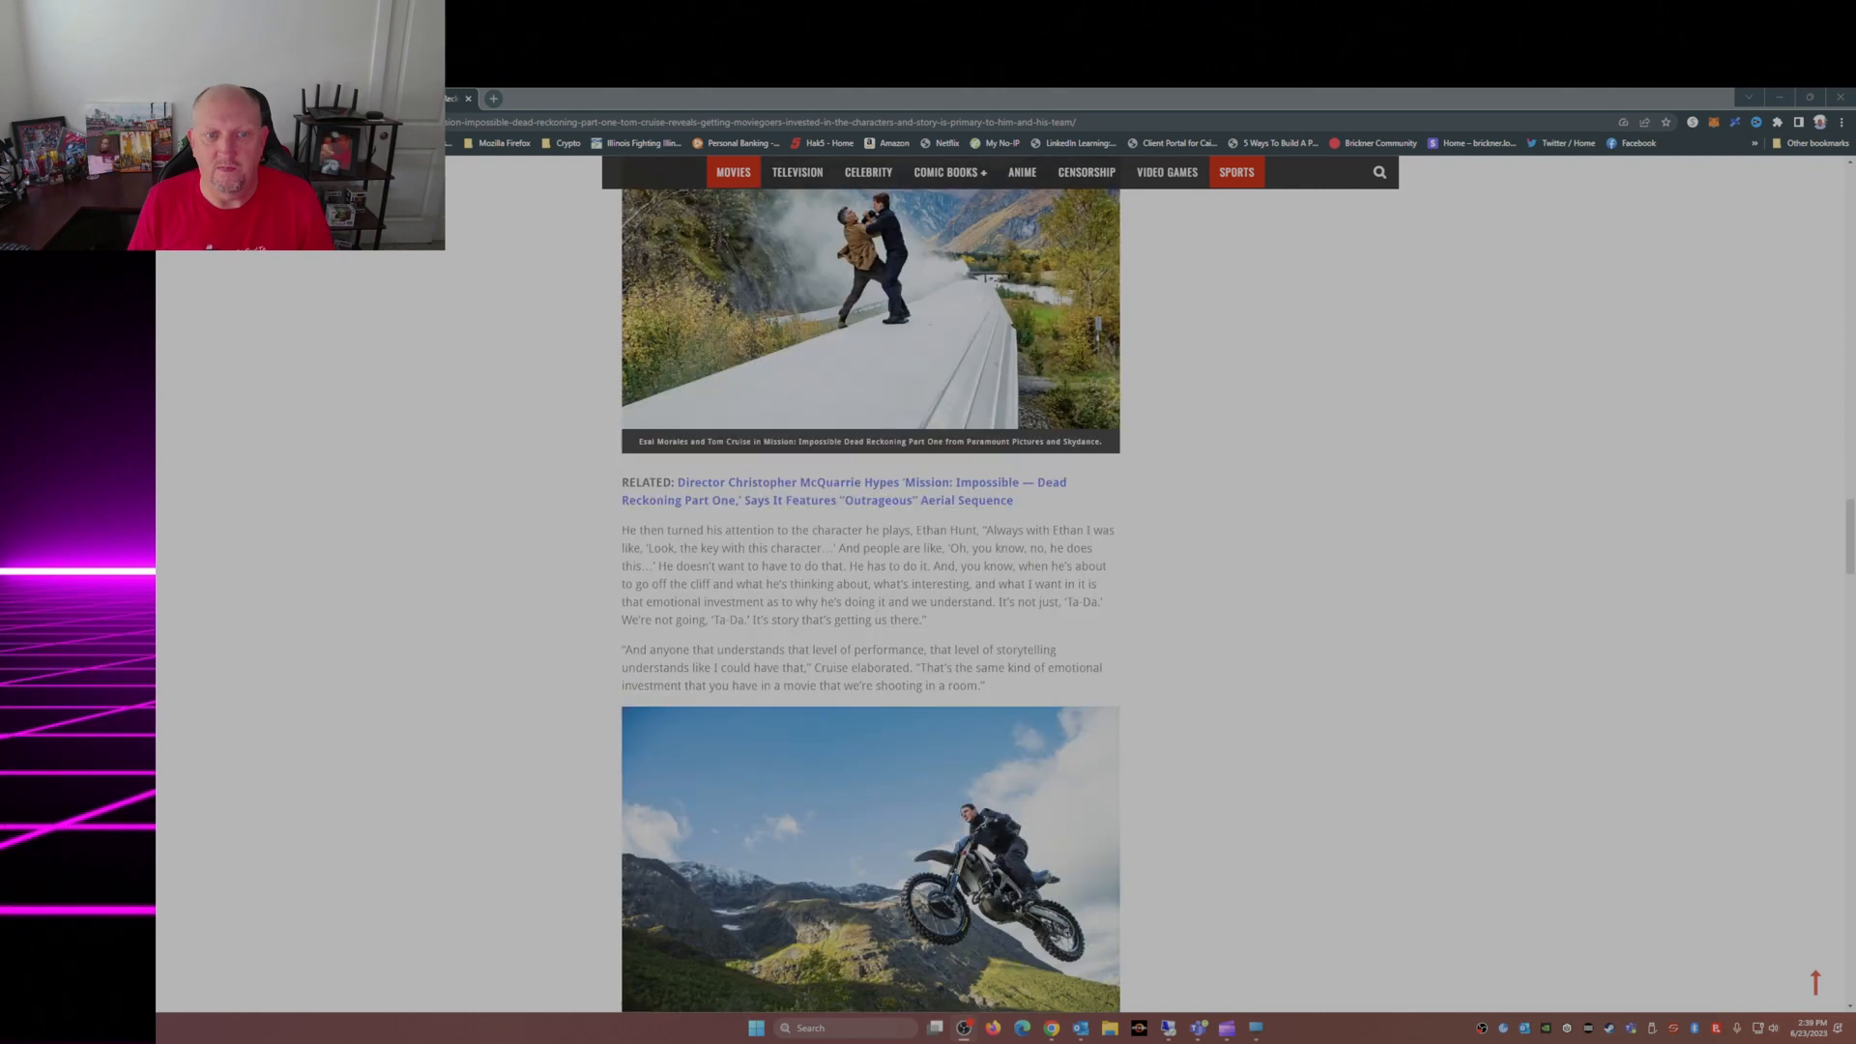
{"action": "scroll", "scroll_direction": "down", "scroll_amount": 3}
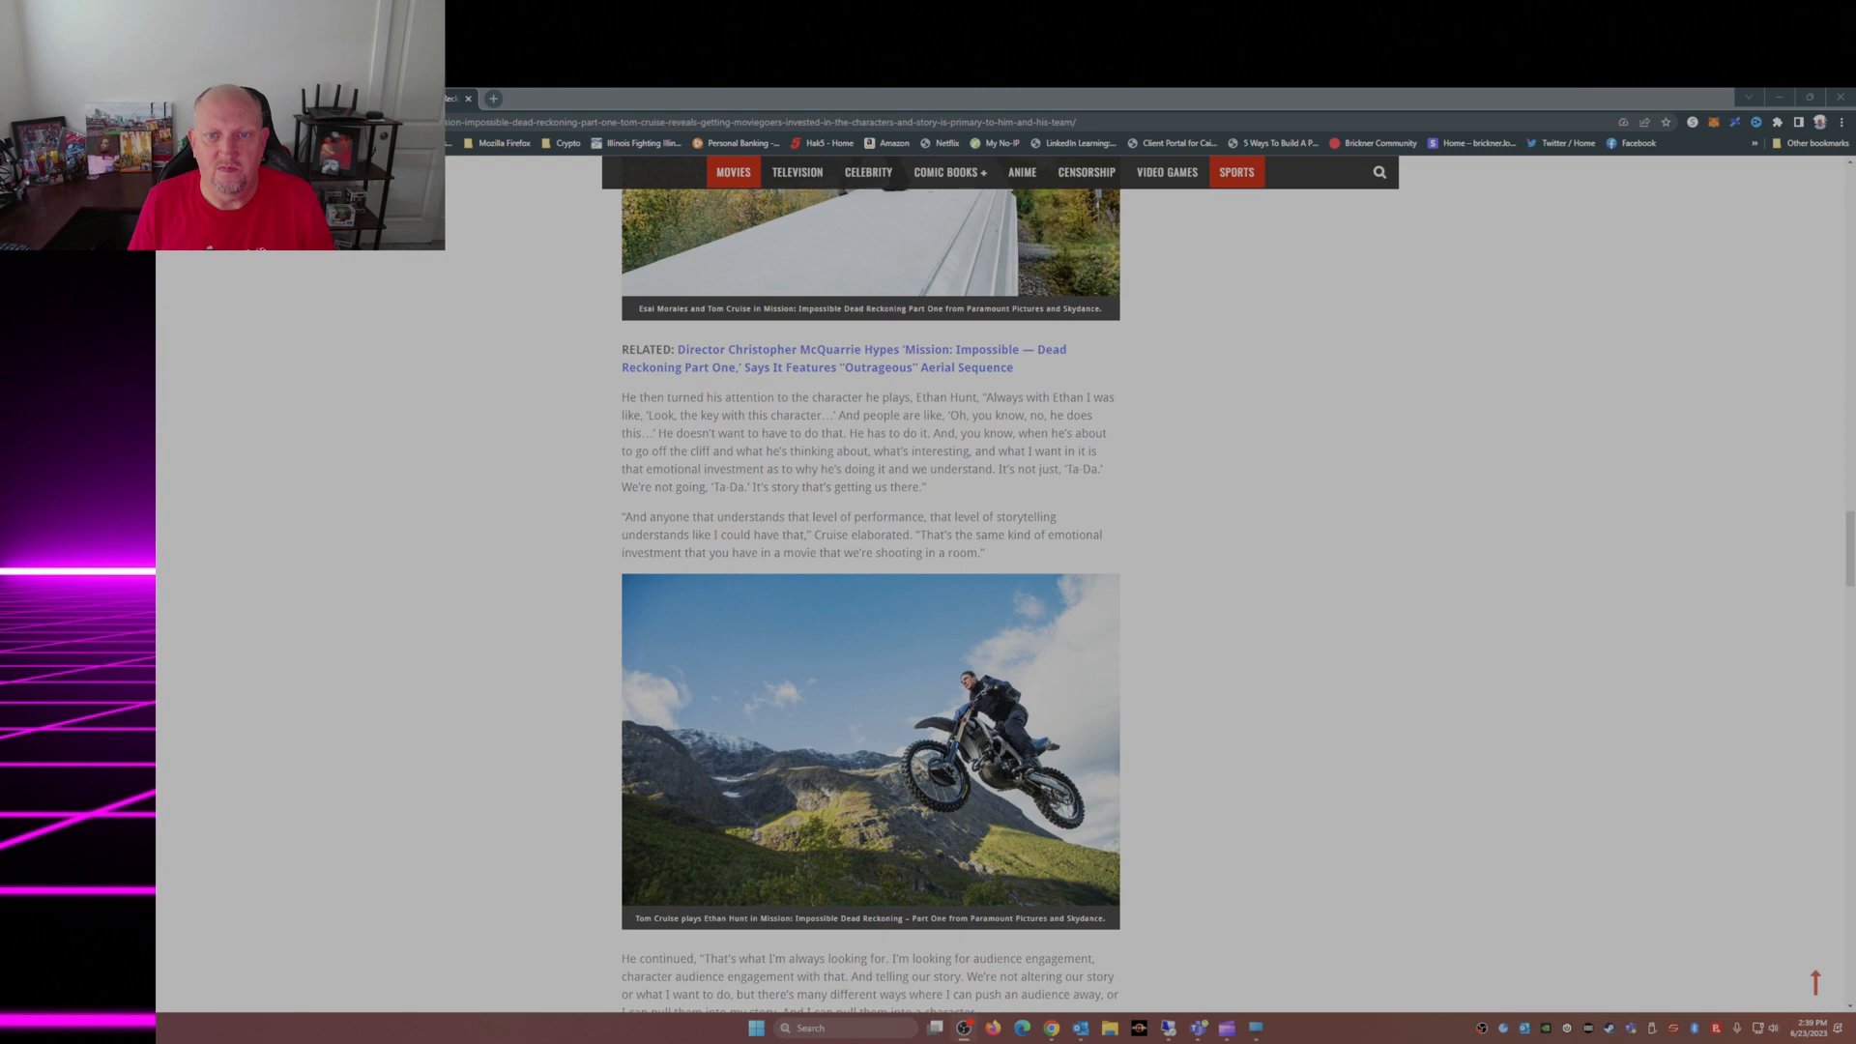
{"action": "scroll", "scroll_direction": "down", "scroll_amount": 3}
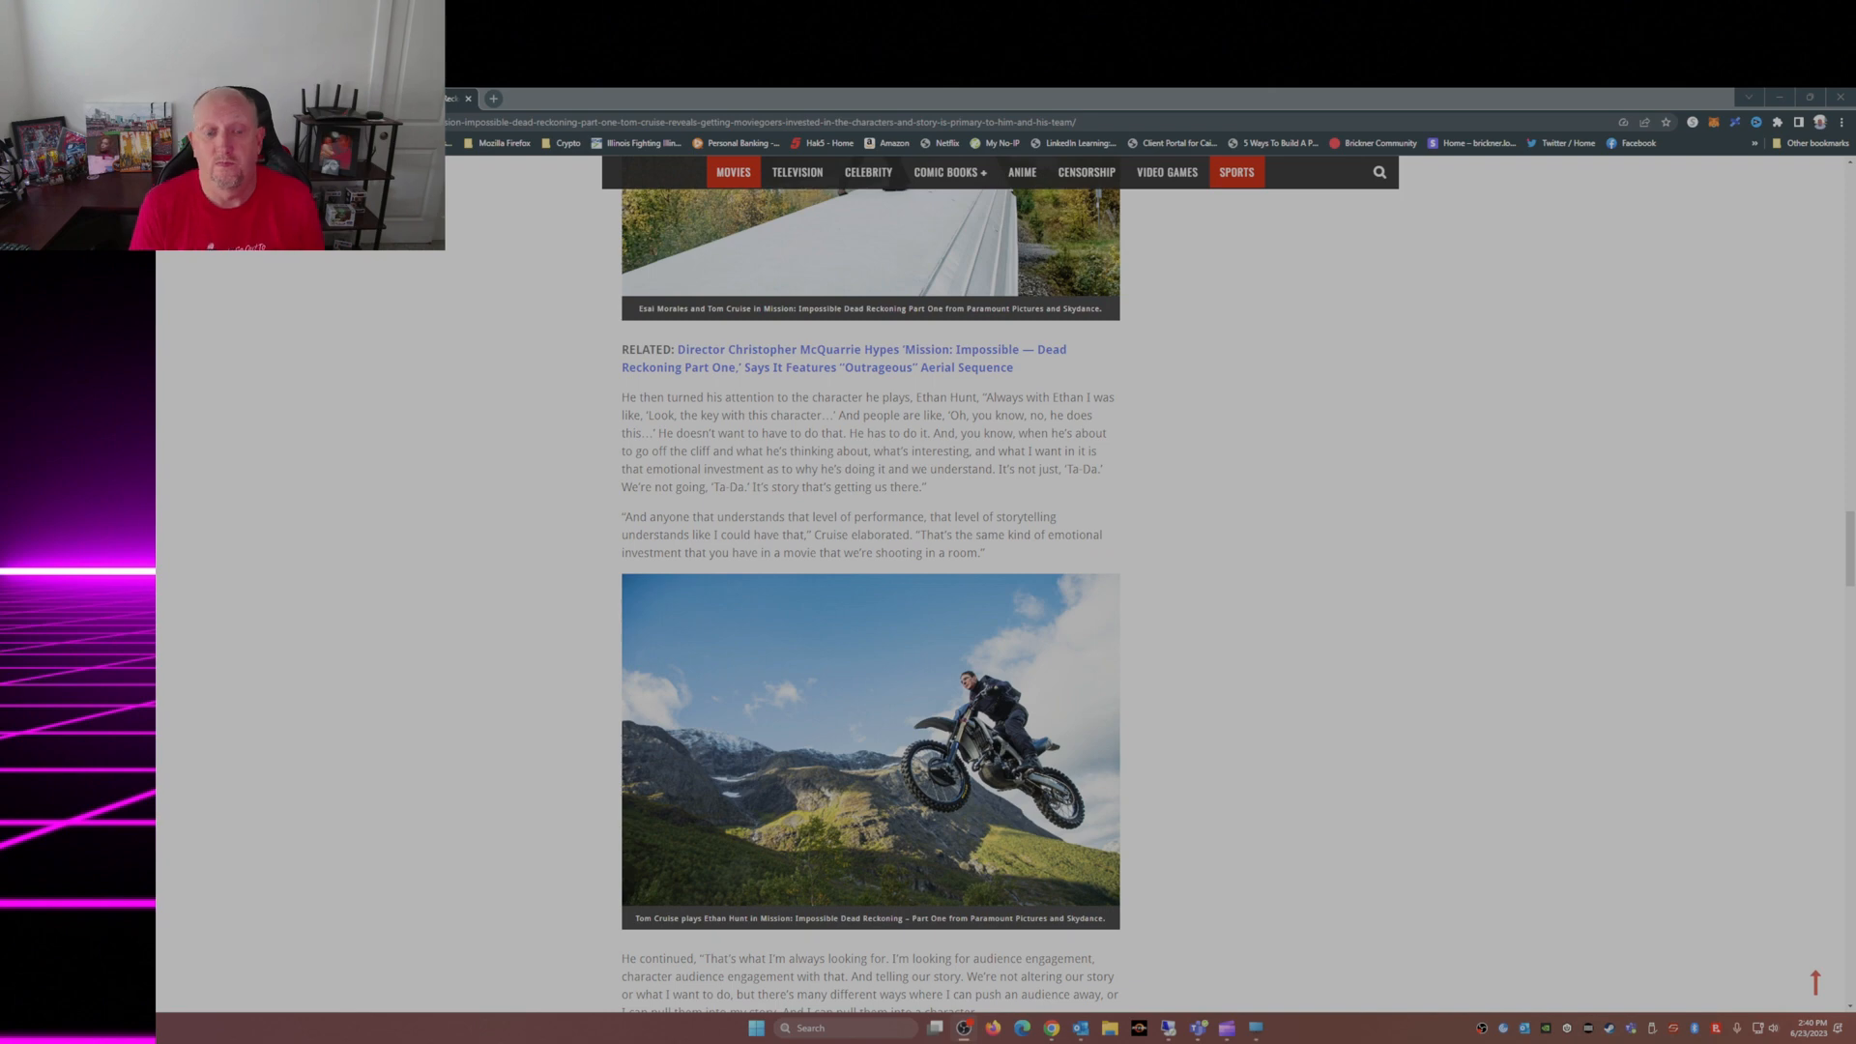
{"action": "scroll", "scroll_direction": "down", "scroll_amount": 3}
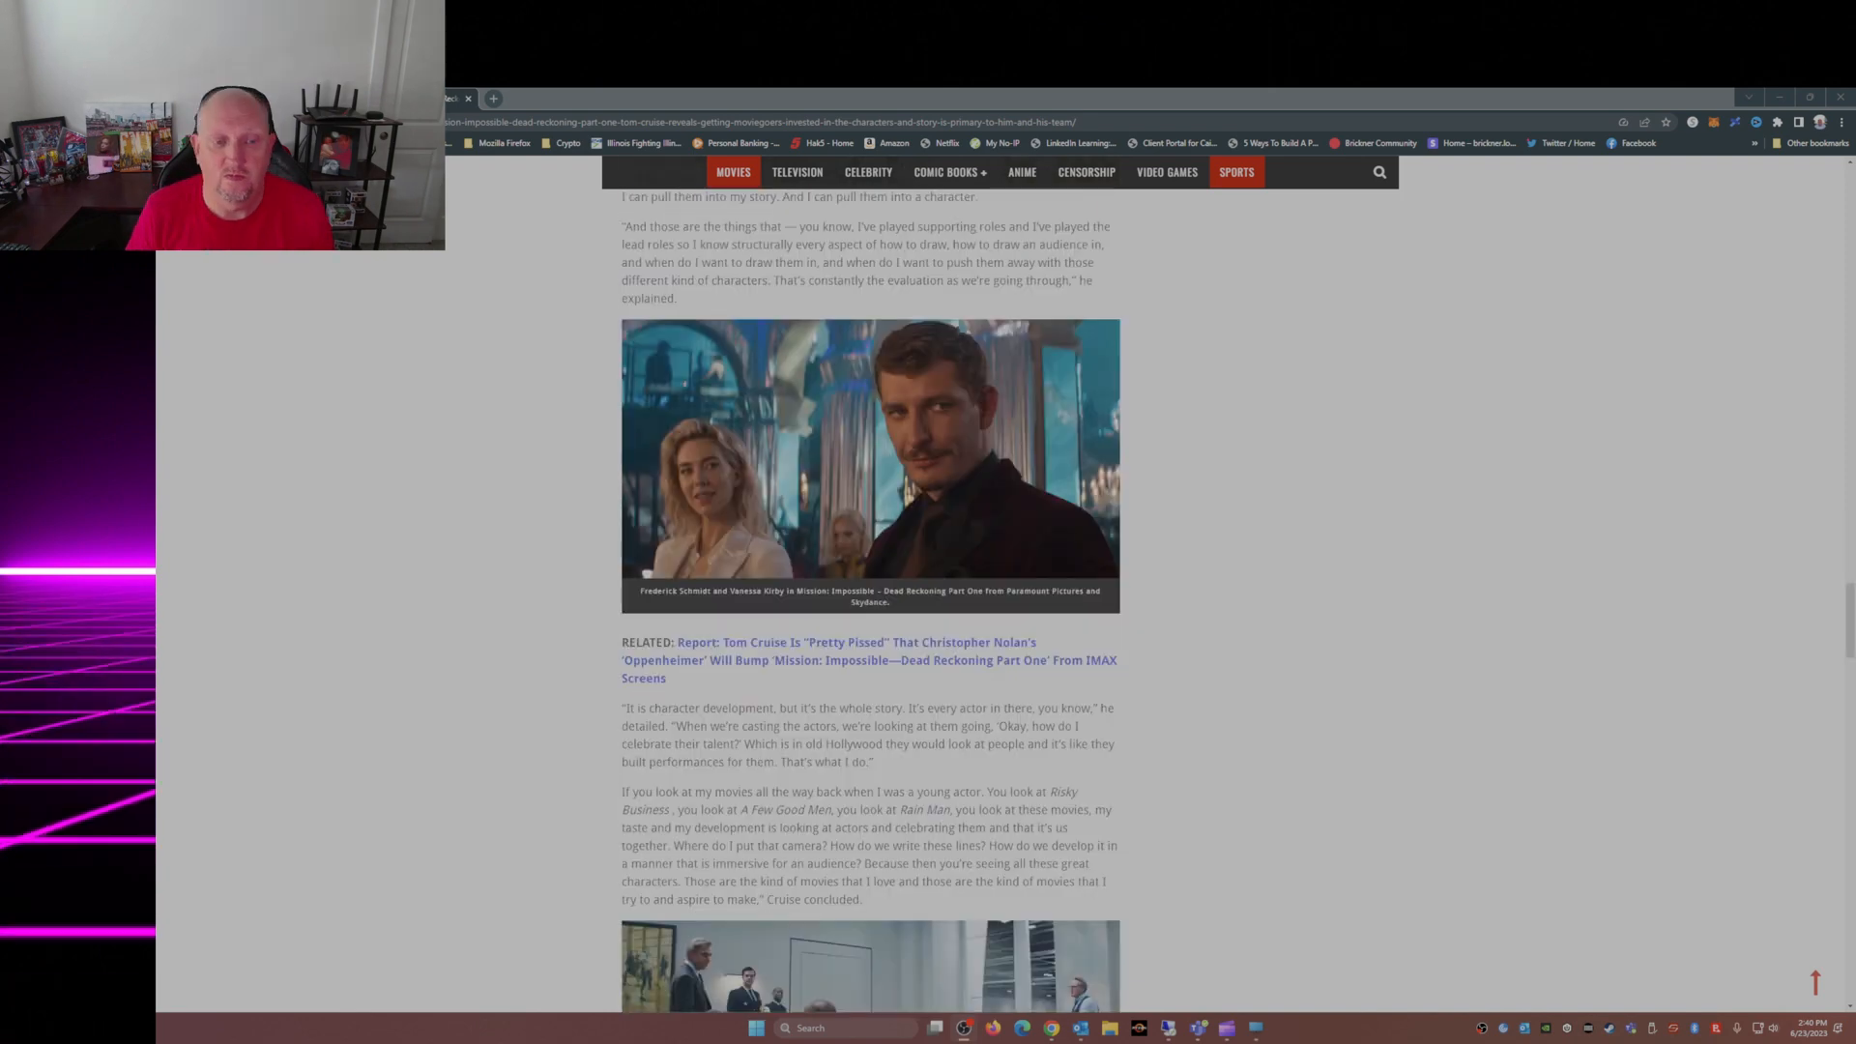
{"action": "scroll", "scroll_direction": "down", "scroll_amount": 3}
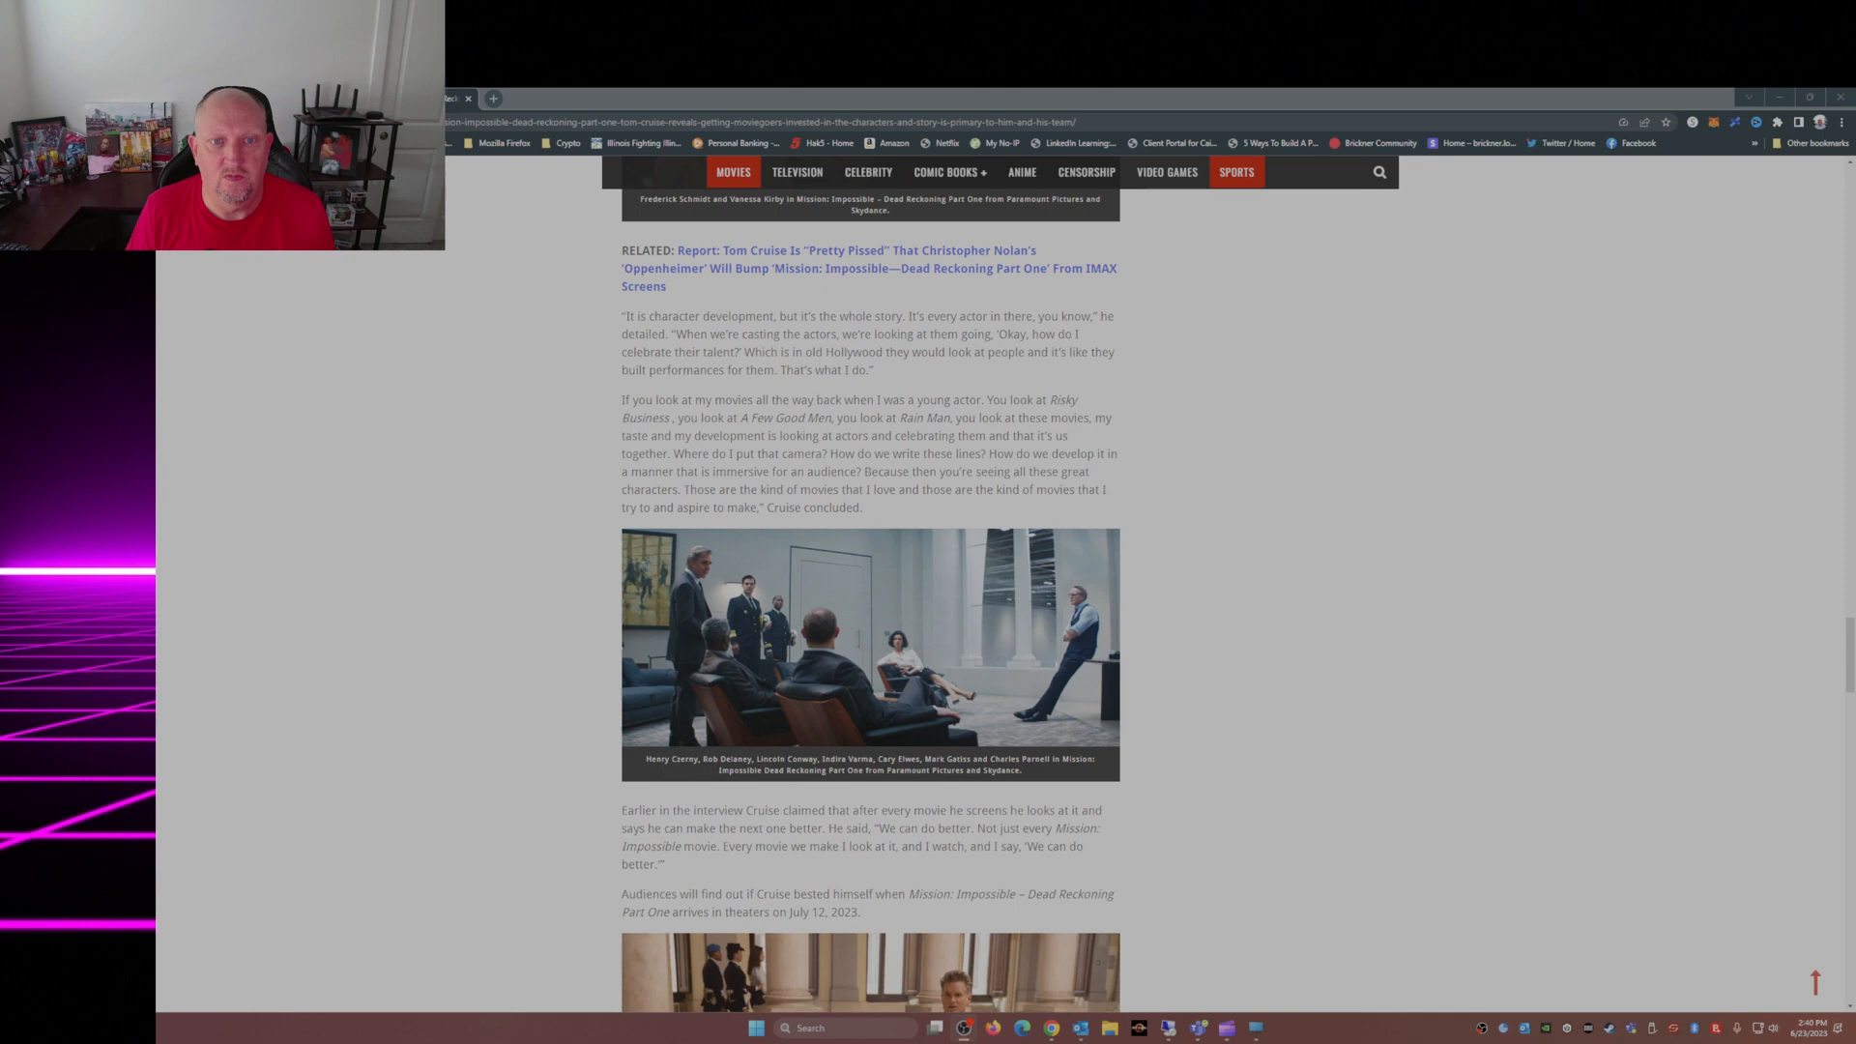
{"action": "scroll", "scroll_direction": "down", "scroll_amount": 3}
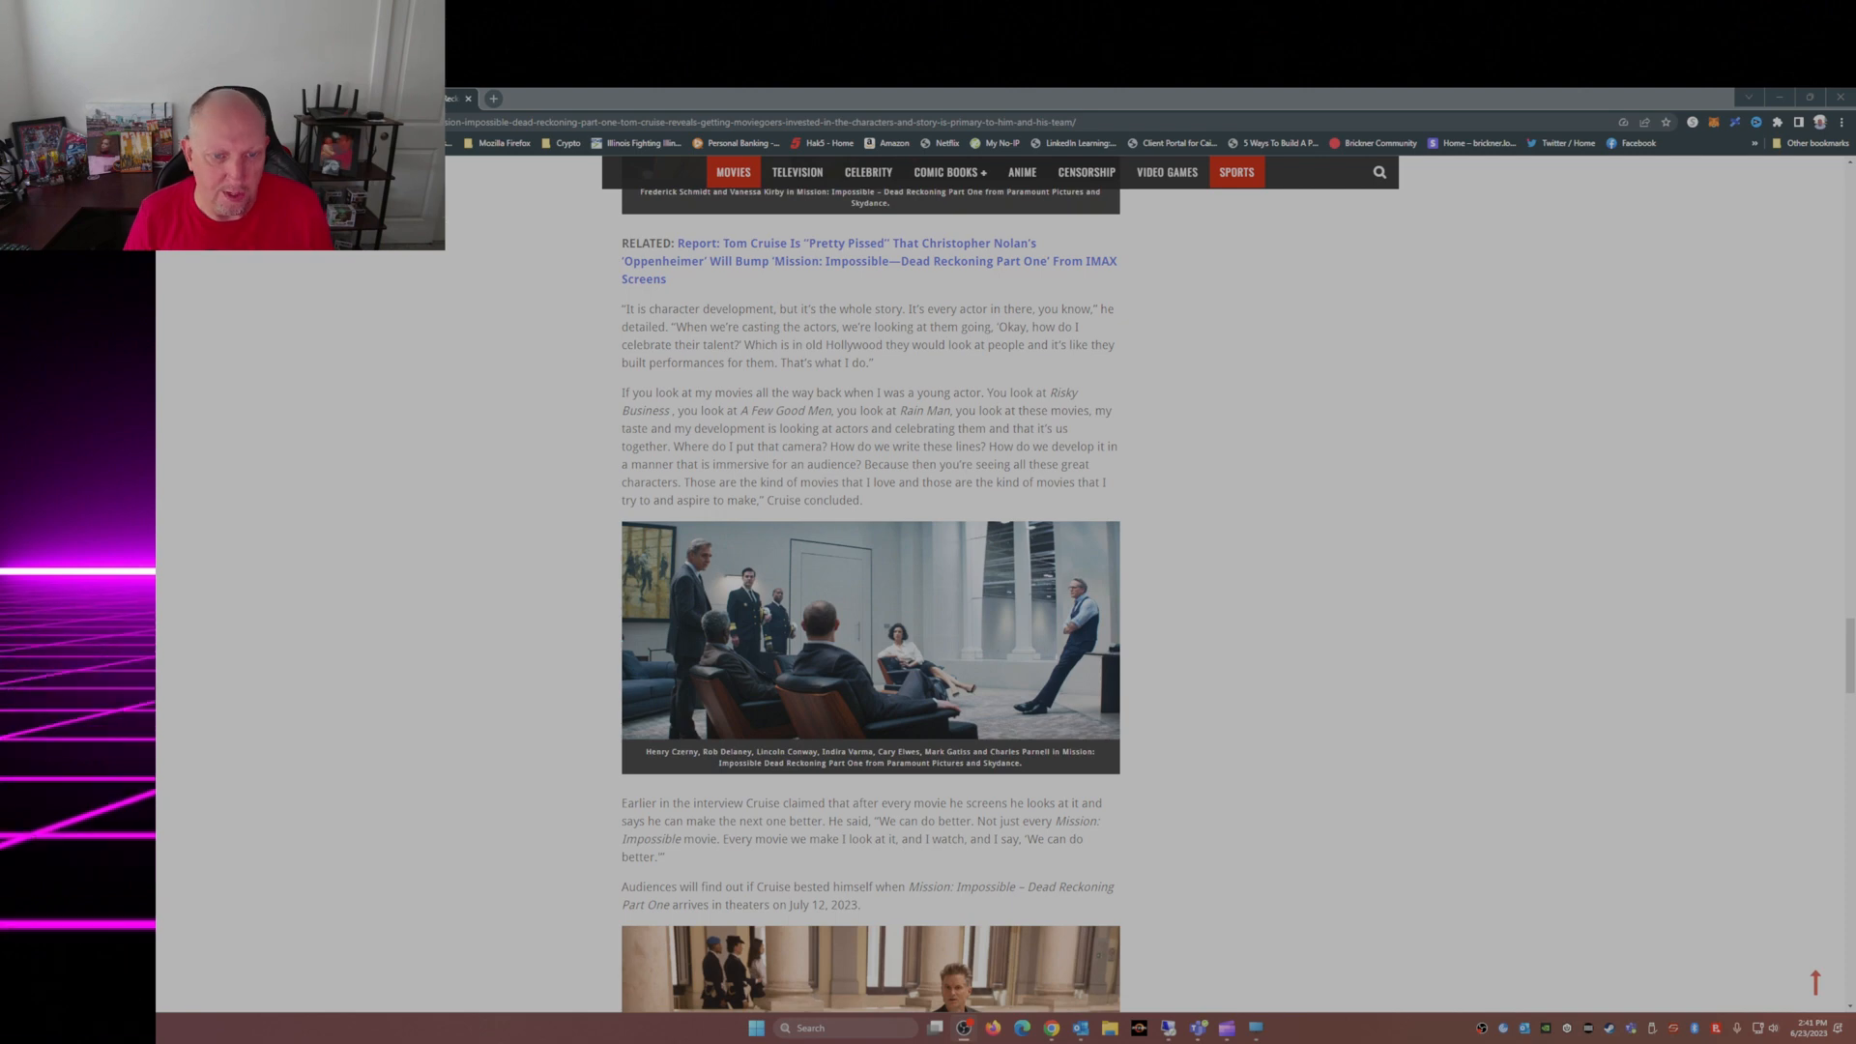
{"action": "scroll", "scroll_direction": "down", "scroll_amount": 3}
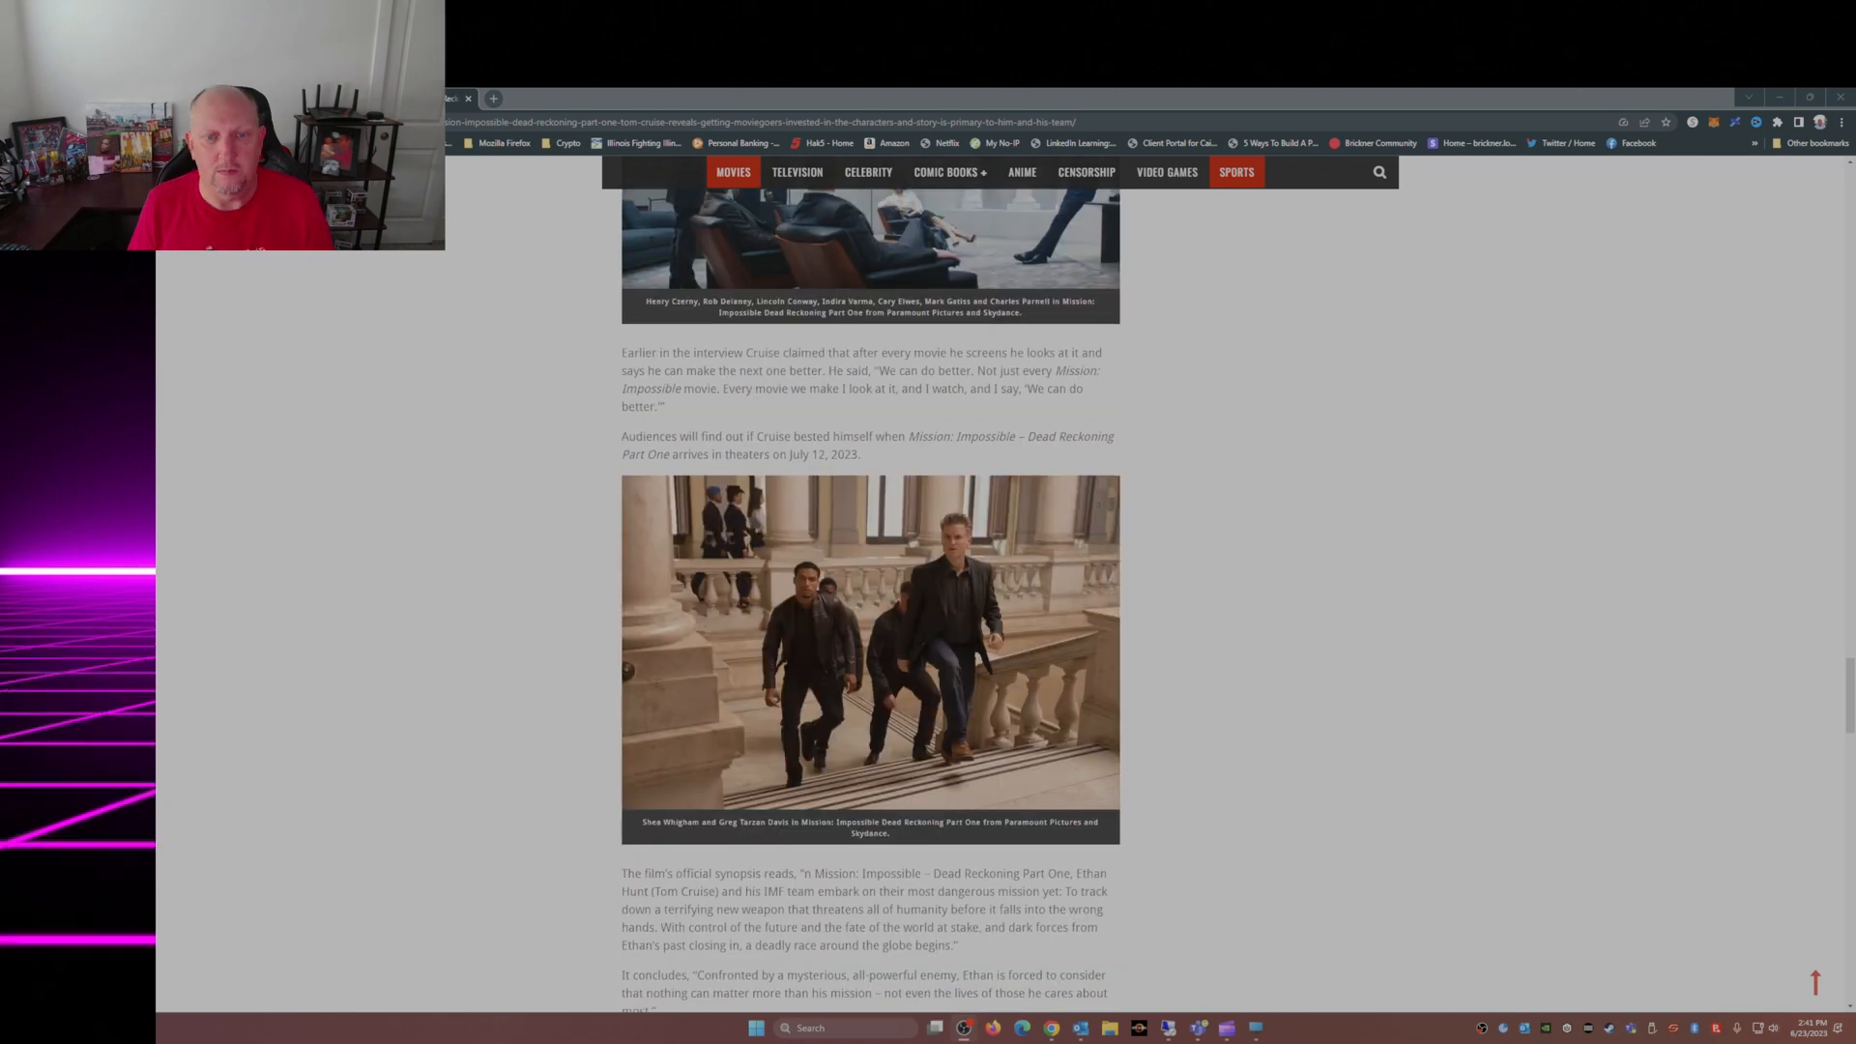
{"action": "scroll", "scroll_direction": "down", "scroll_amount": 3}
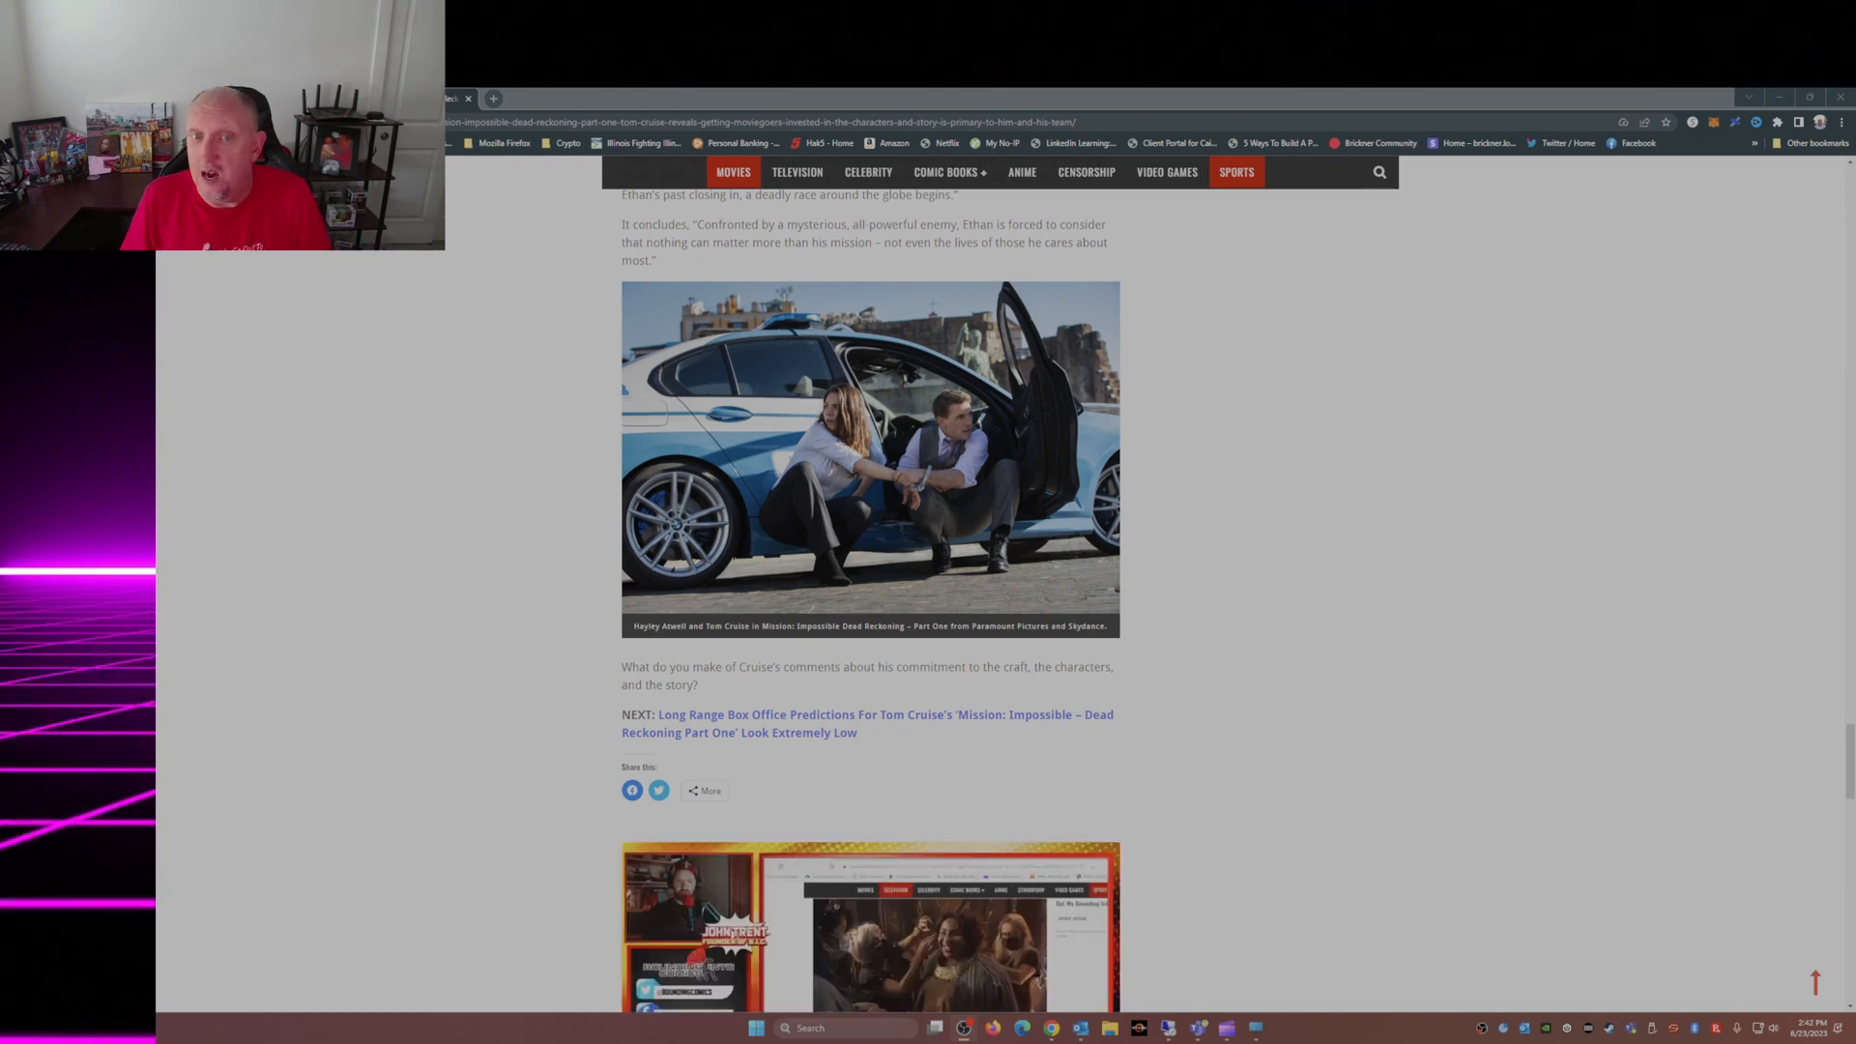
{"action": "scroll", "scroll_direction": "down", "scroll_amount": 3}
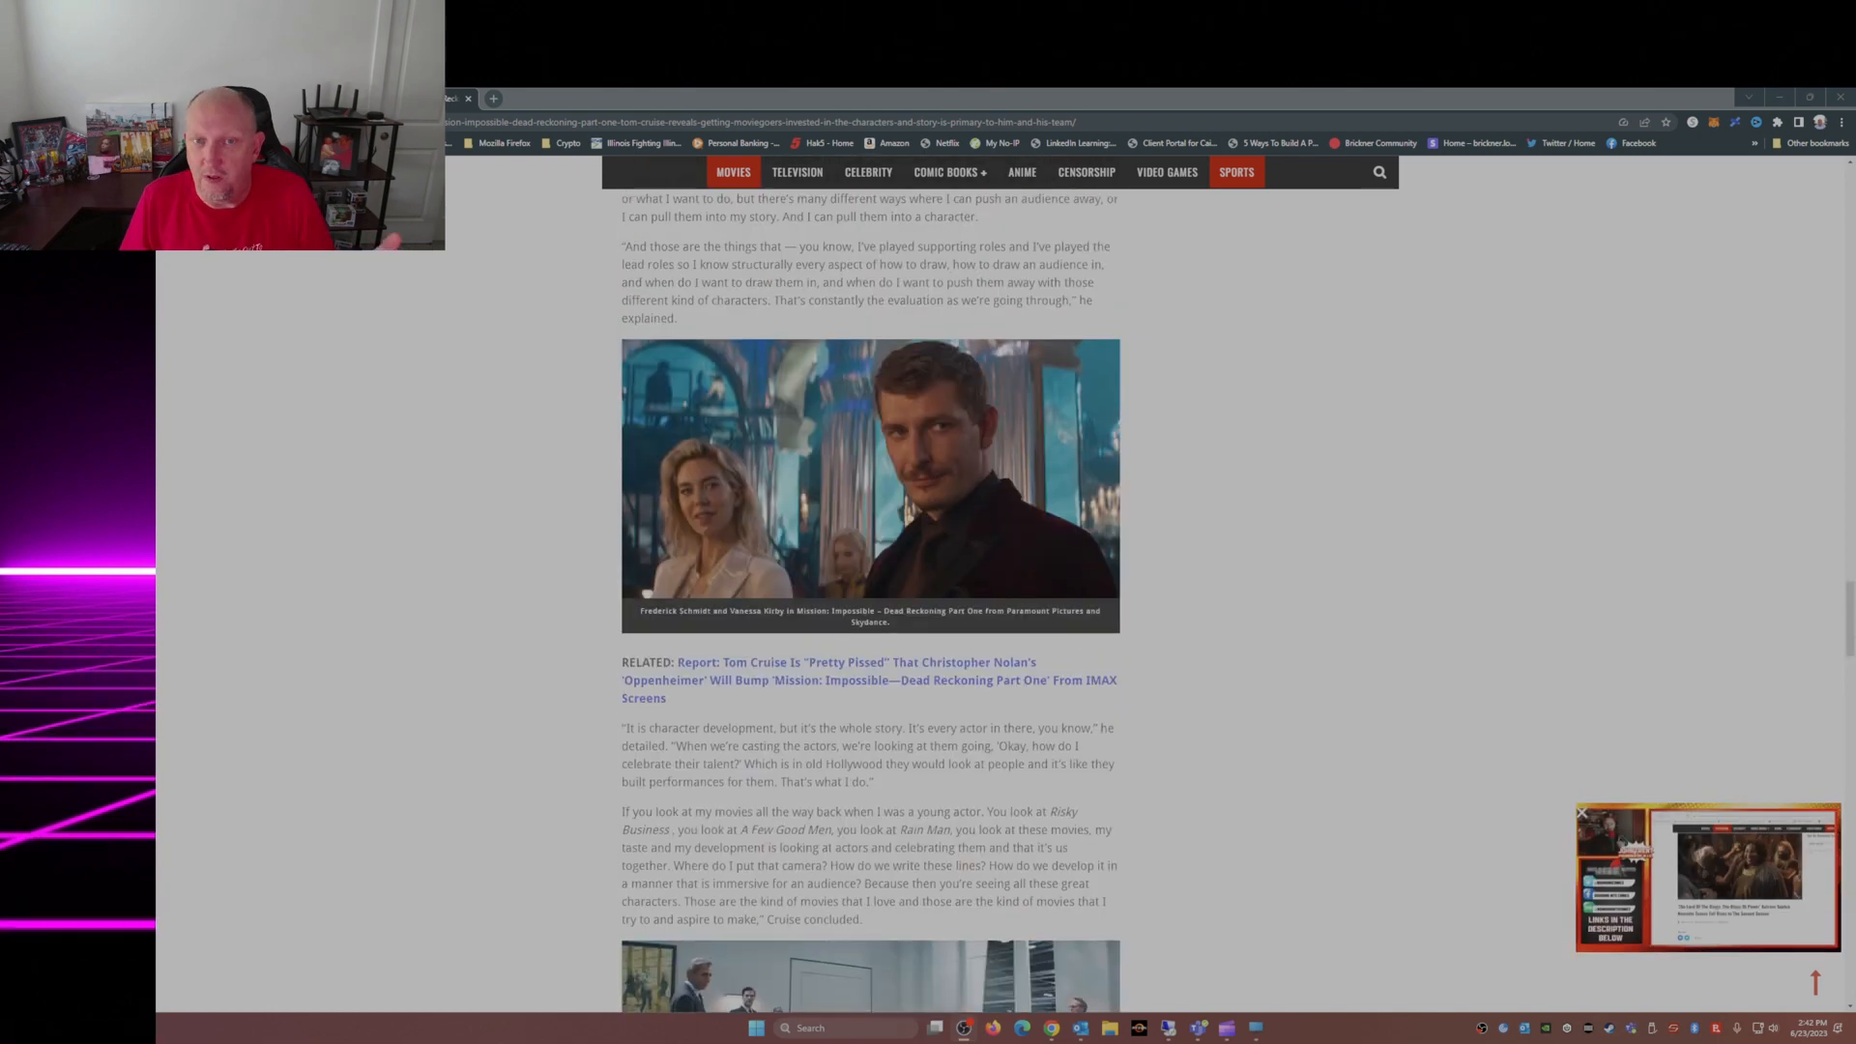
{"action": "scroll", "scroll_direction": "down", "scroll_amount": 3}
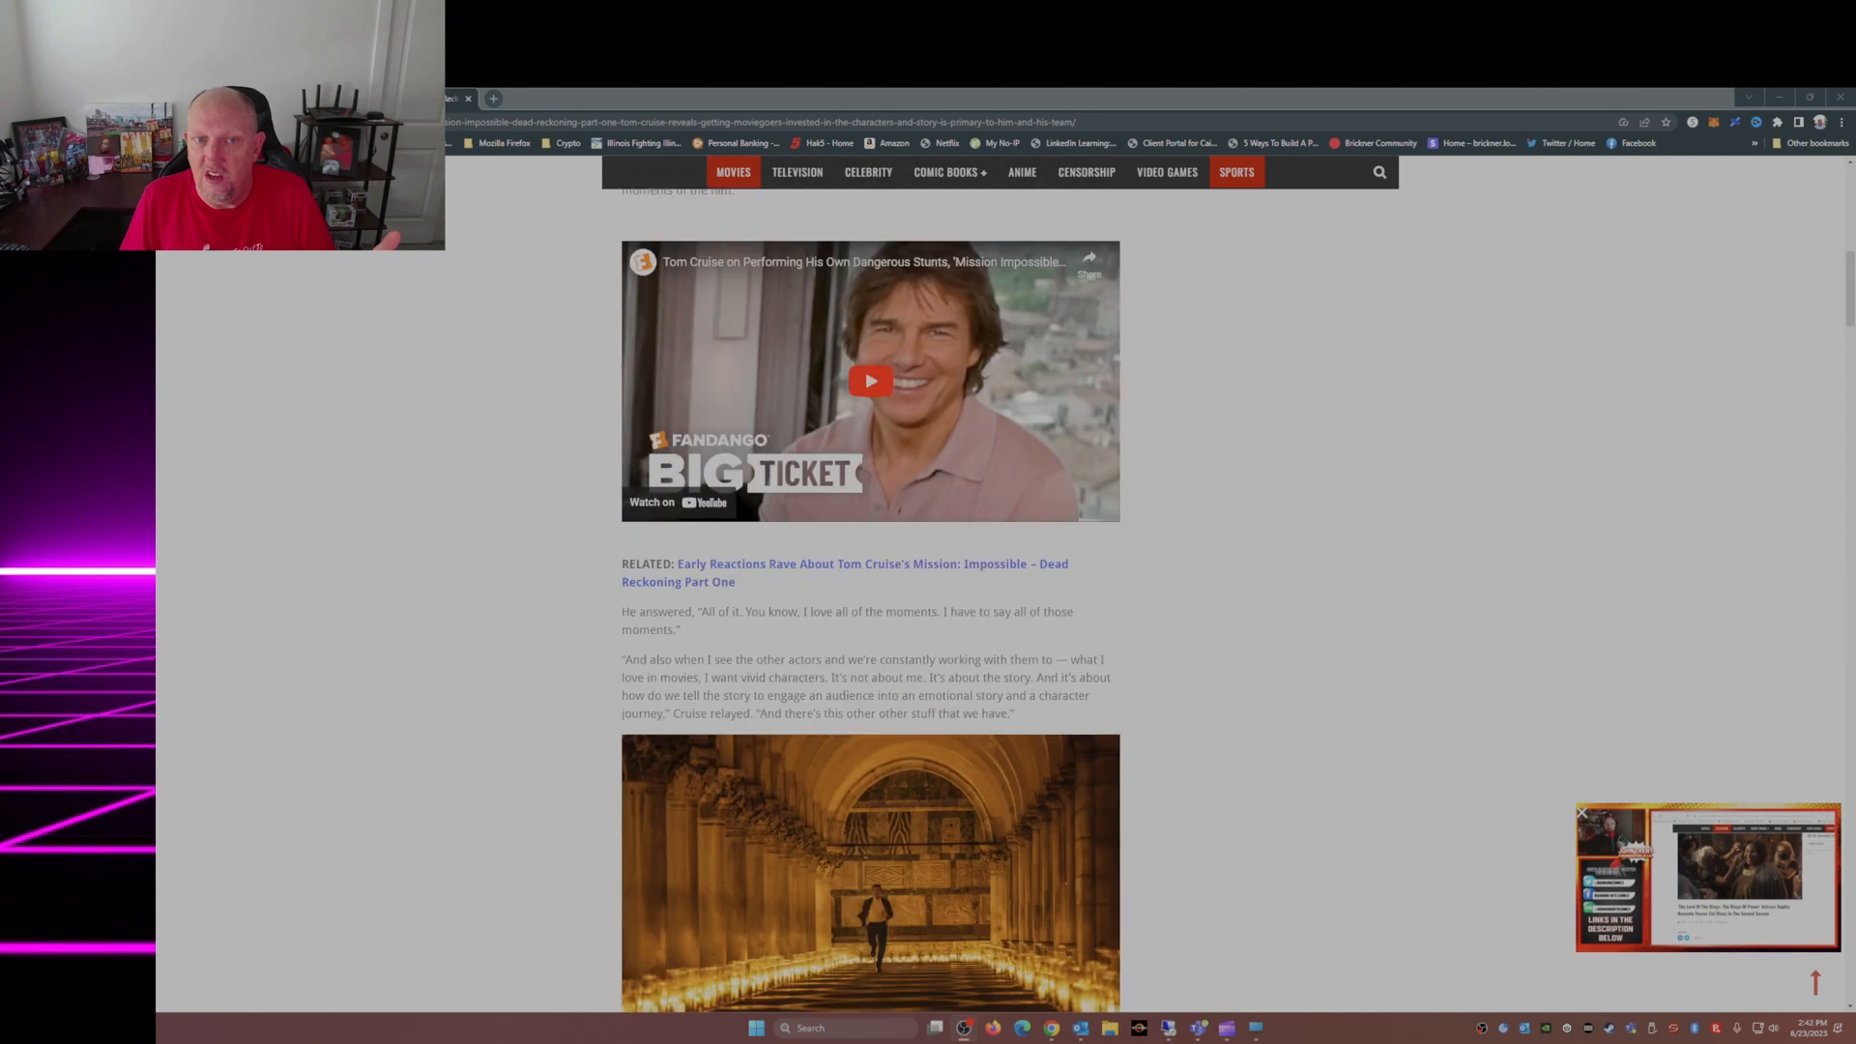
{"action": "scroll", "scroll_direction": "up", "scroll_amount": 3}
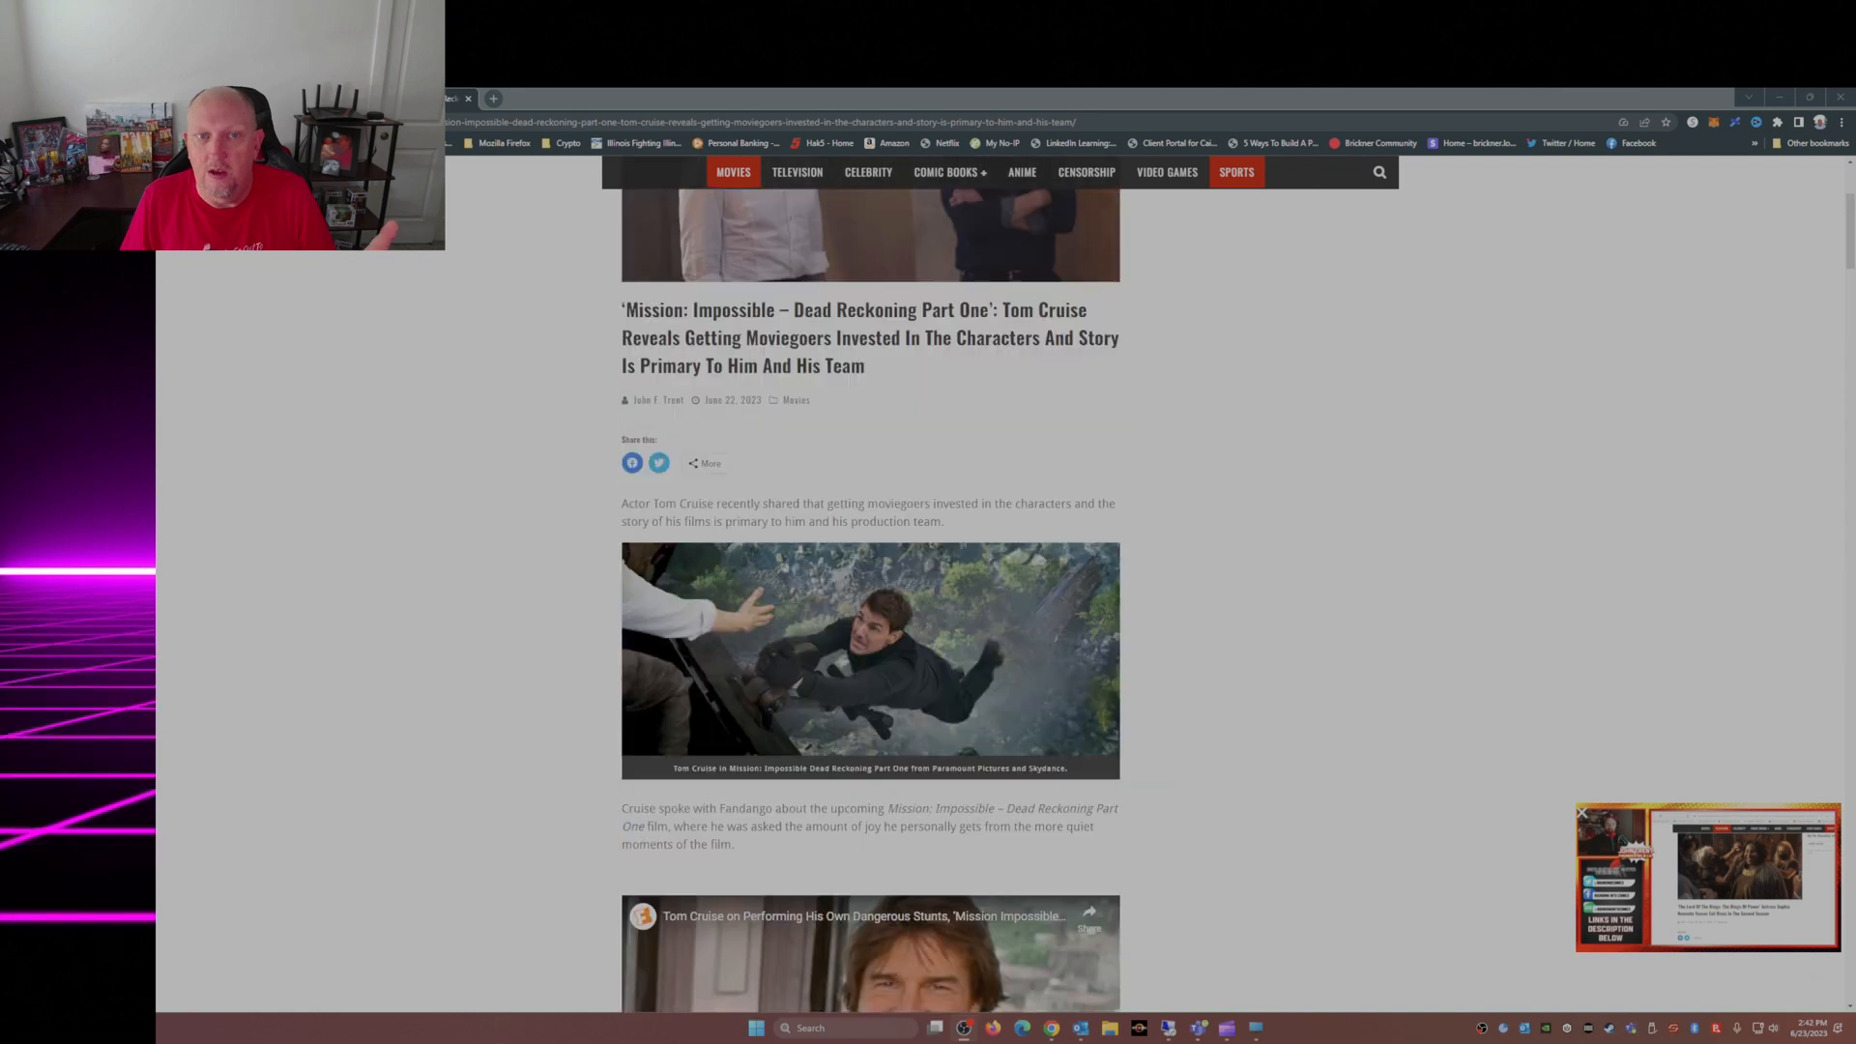